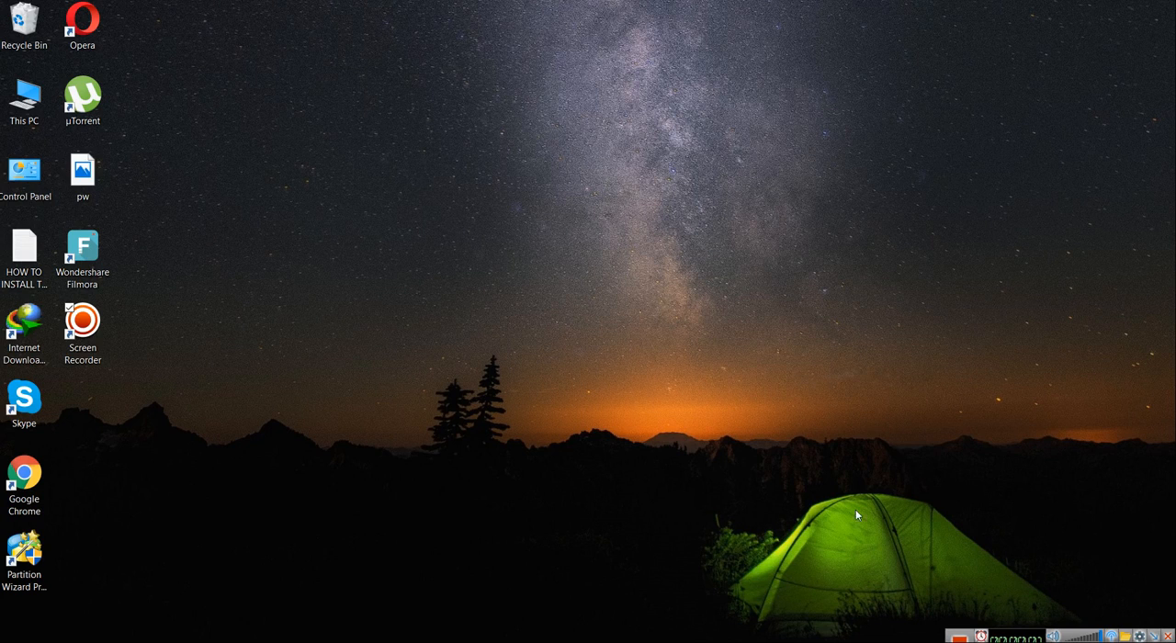
mouse_move(1158, 636)
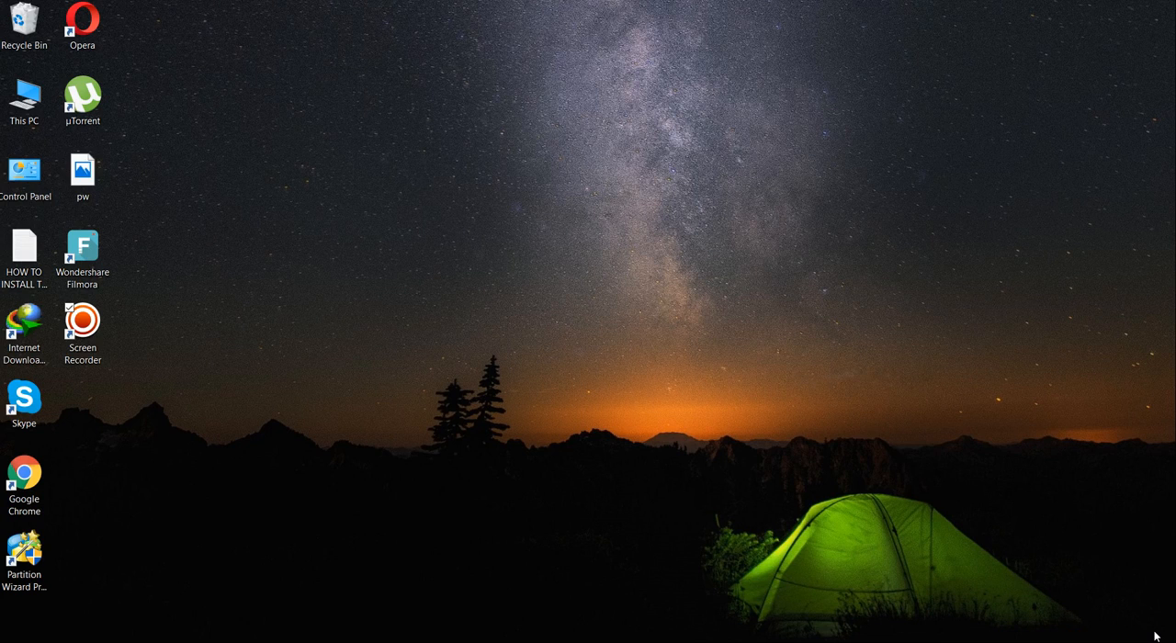
mouse_move(675, 477)
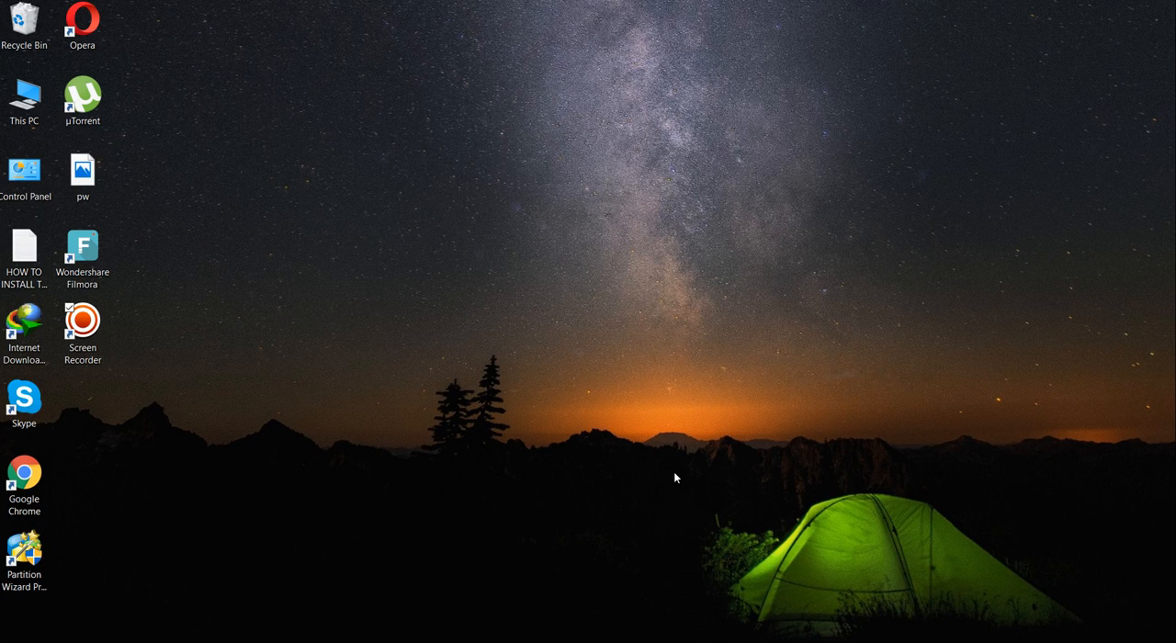
mouse_move(547, 491)
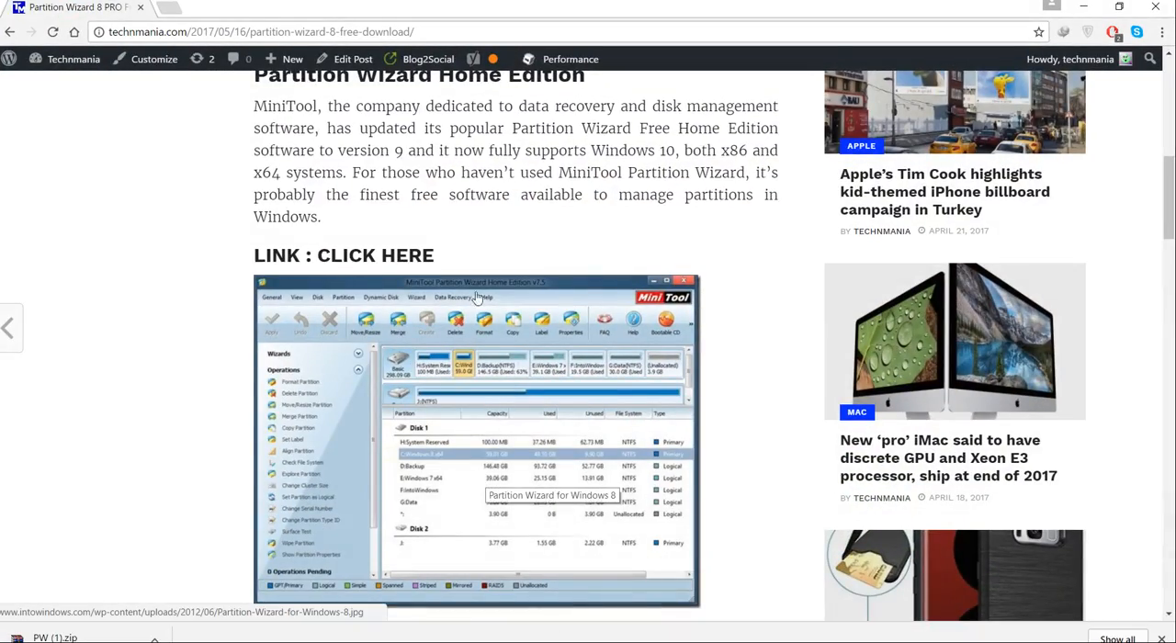
Step: Browse drive F: and open the Partition Wizard Professional 8.1 folder
scroll(down, 3)
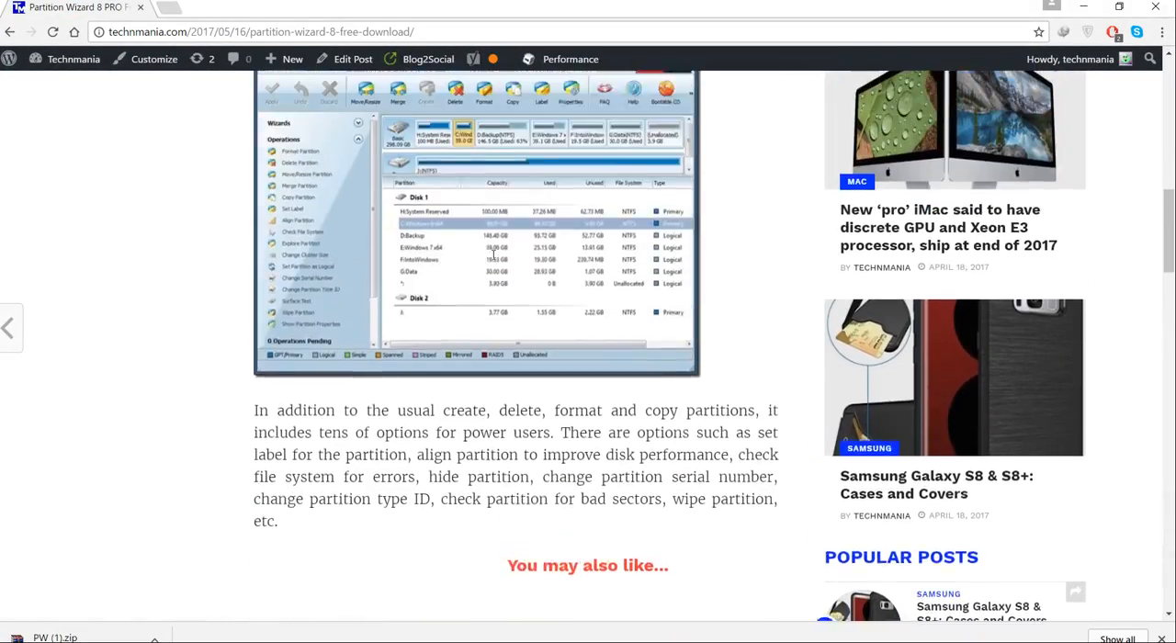
scroll(up, 3)
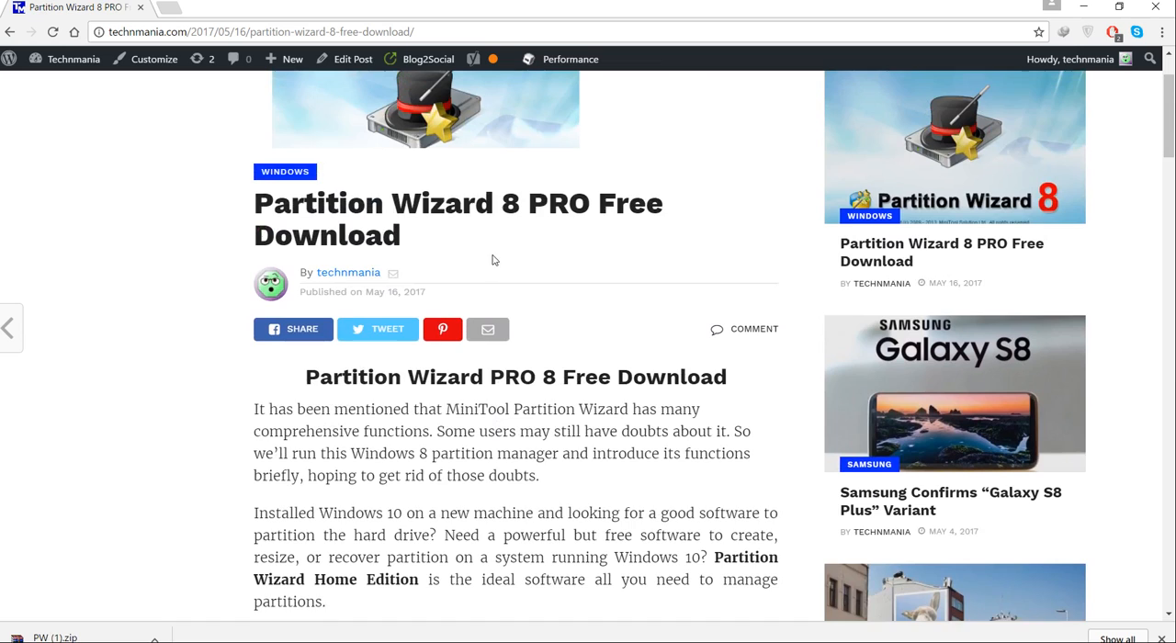
scroll(down, 3)
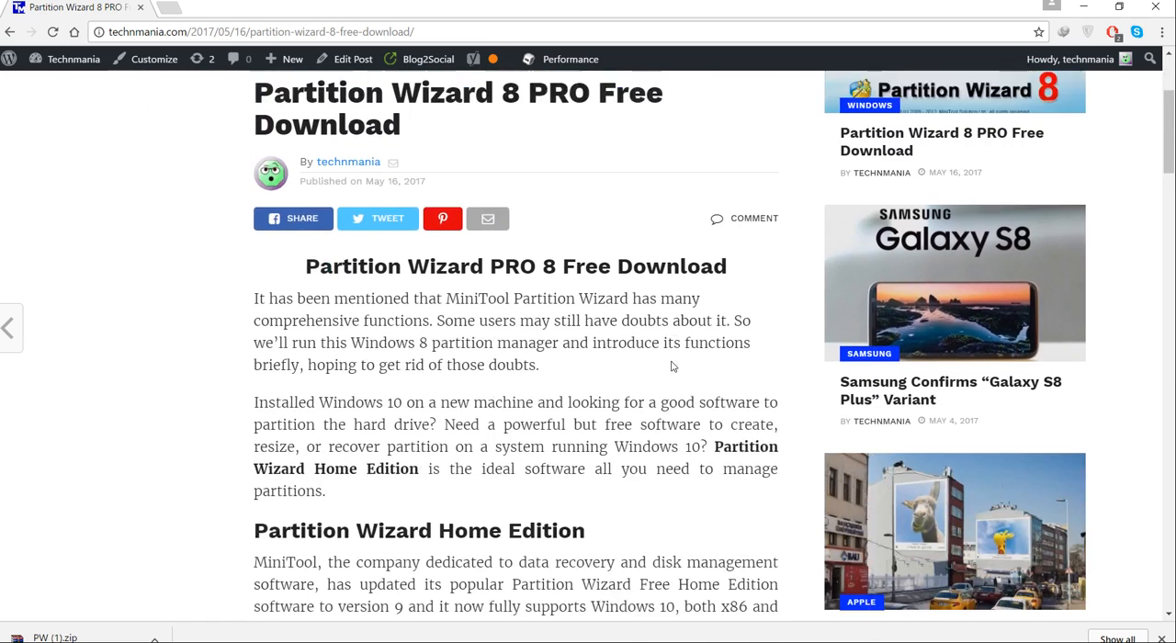
scroll(down, 3)
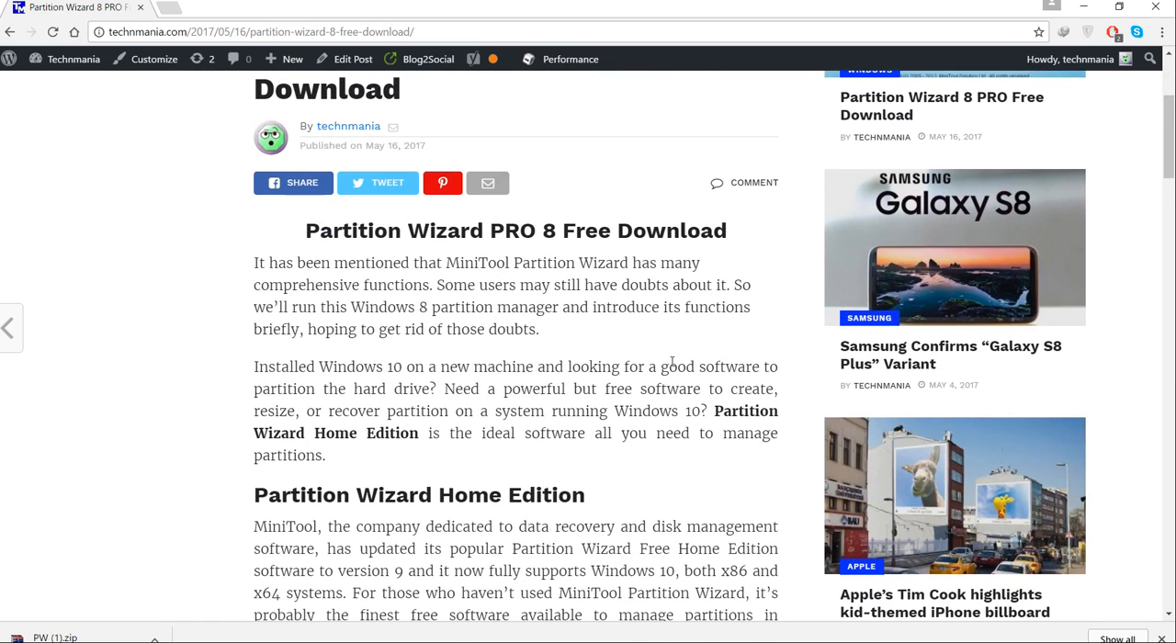
scroll(down, 3)
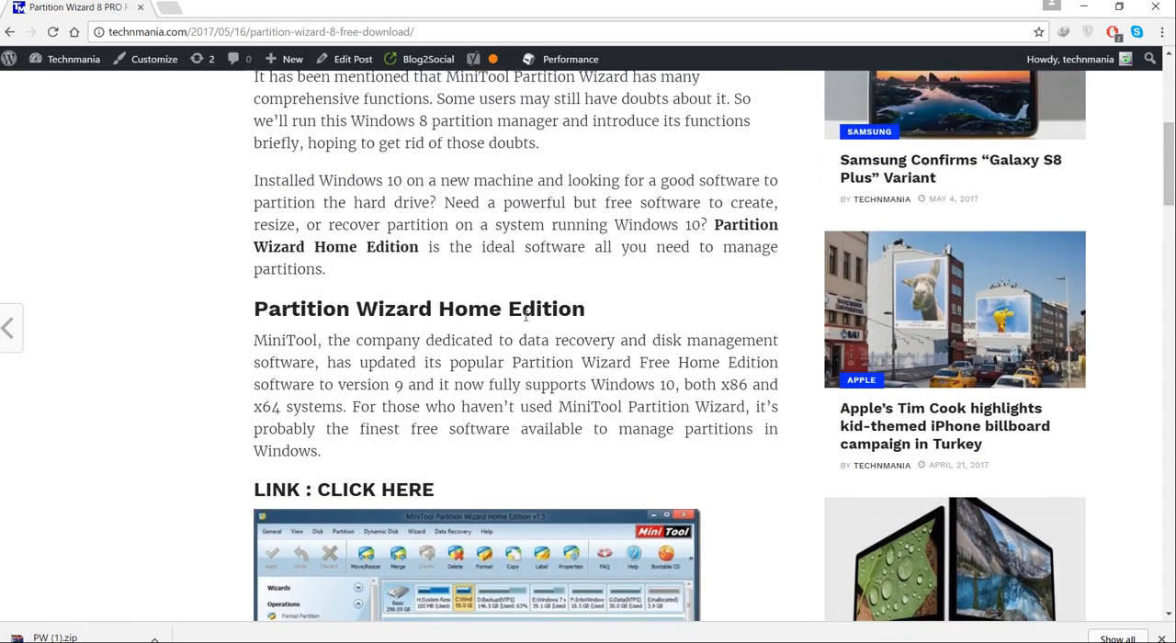
scroll(up, 3)
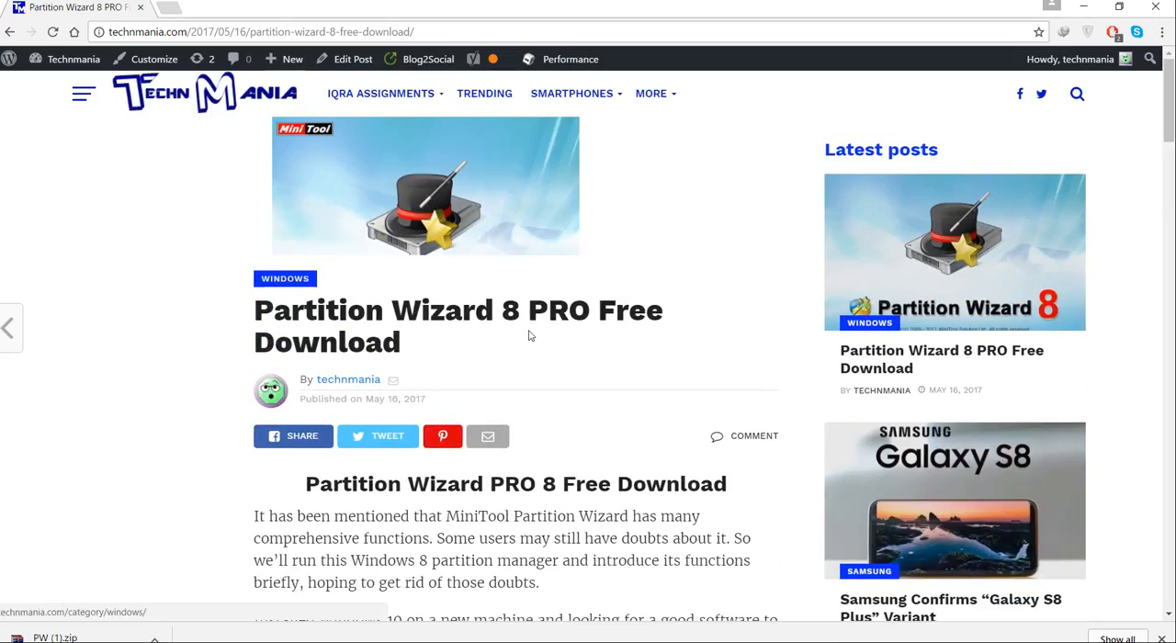
scroll(down, 3)
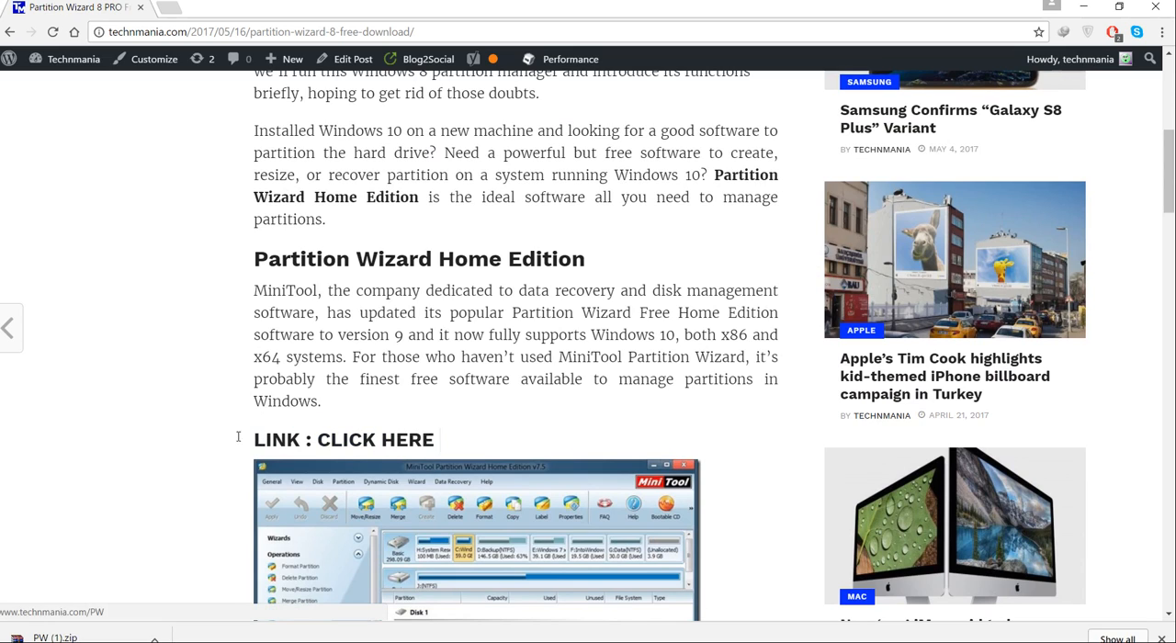
mouse_move(441, 362)
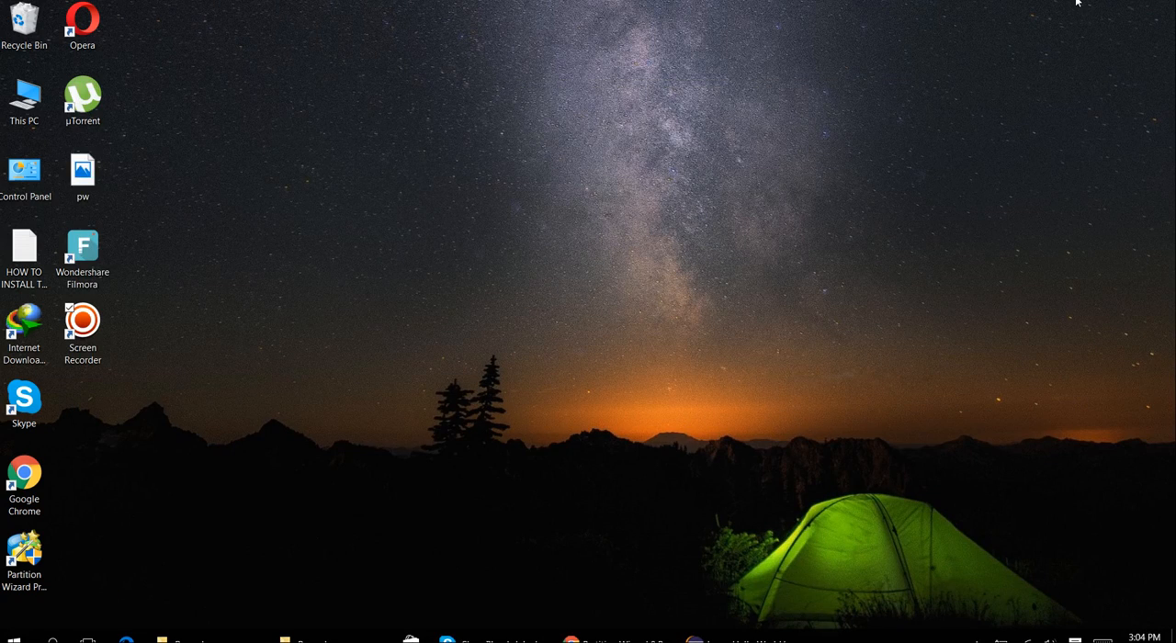
mouse_move(527, 199)
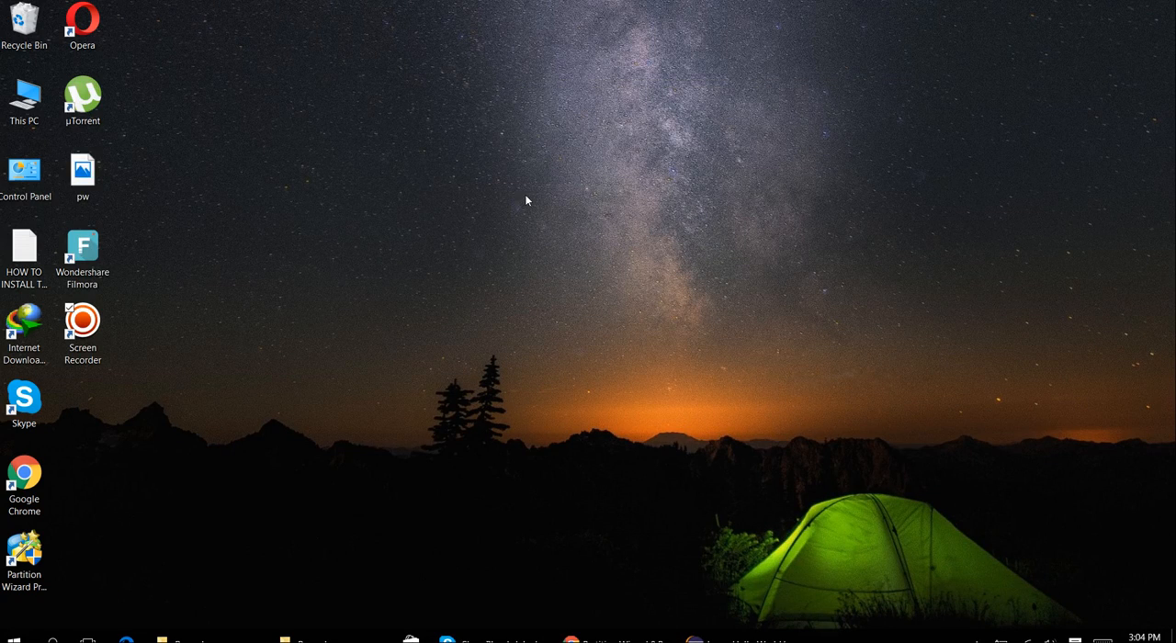
double_click(24, 95)
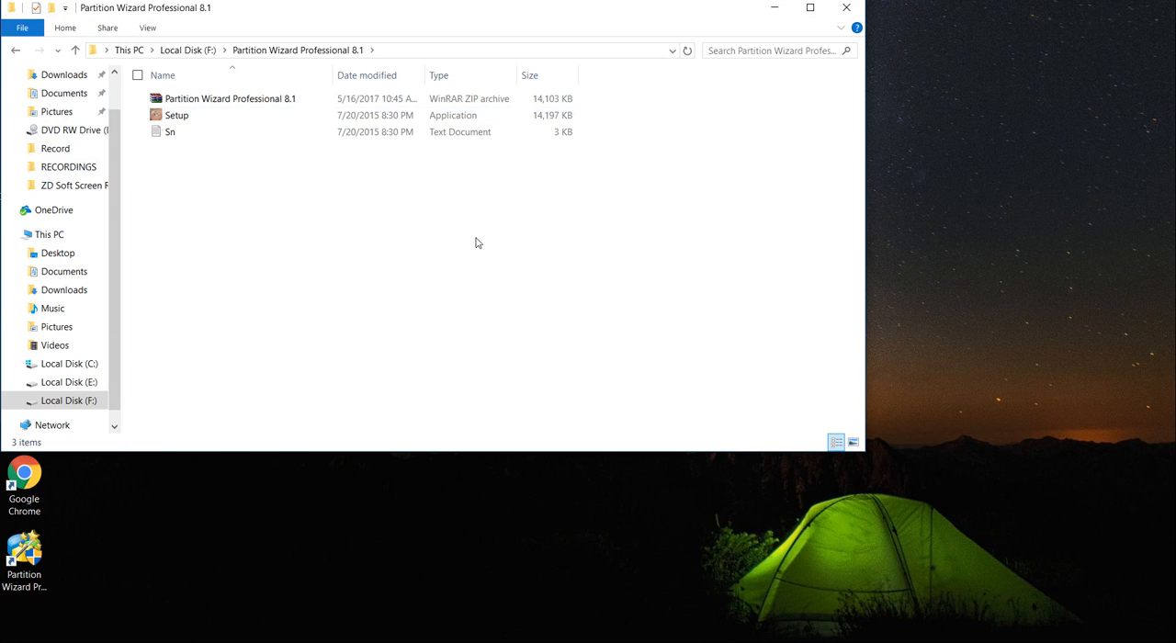
Step: Launch Setup and advance the installer past its first page
click(176, 115)
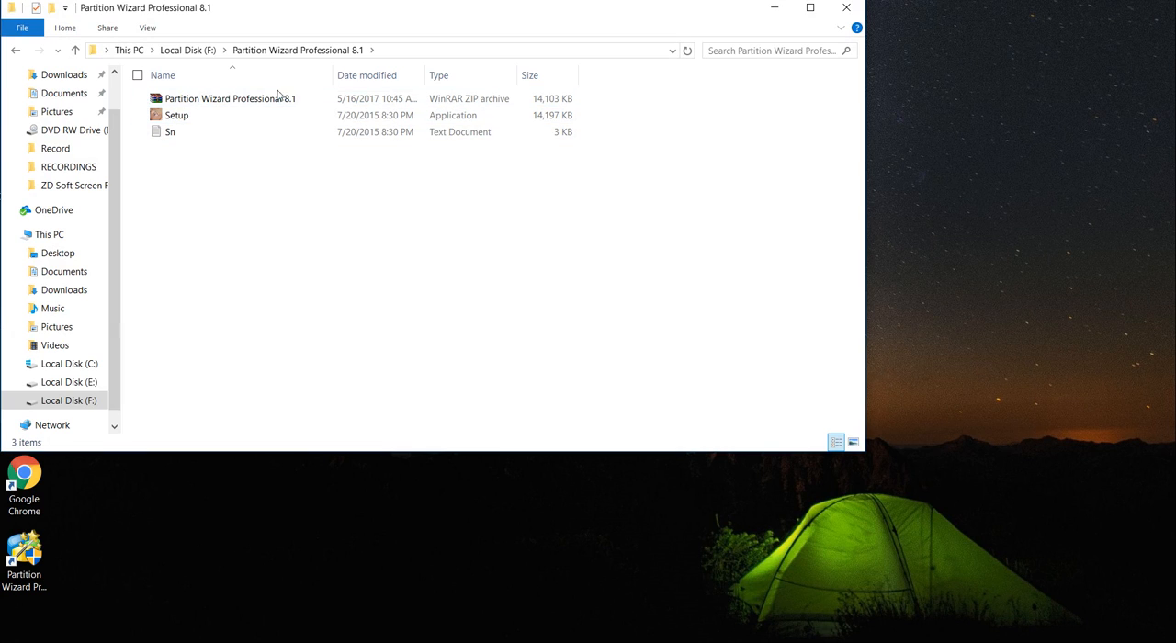
click(176, 115)
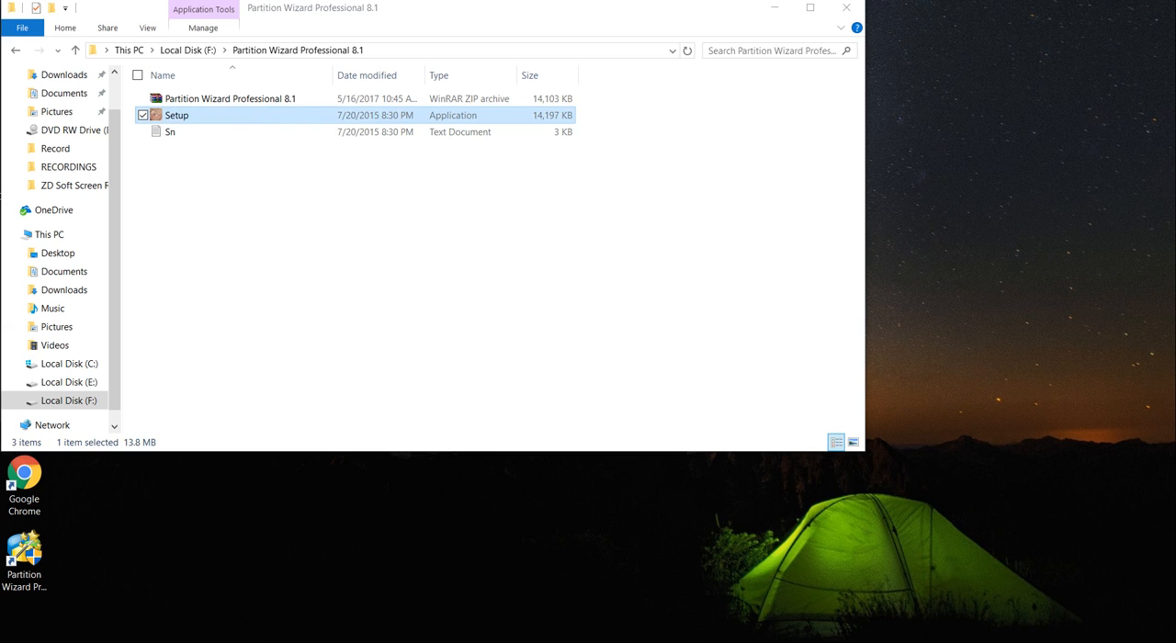
double_click(175, 115)
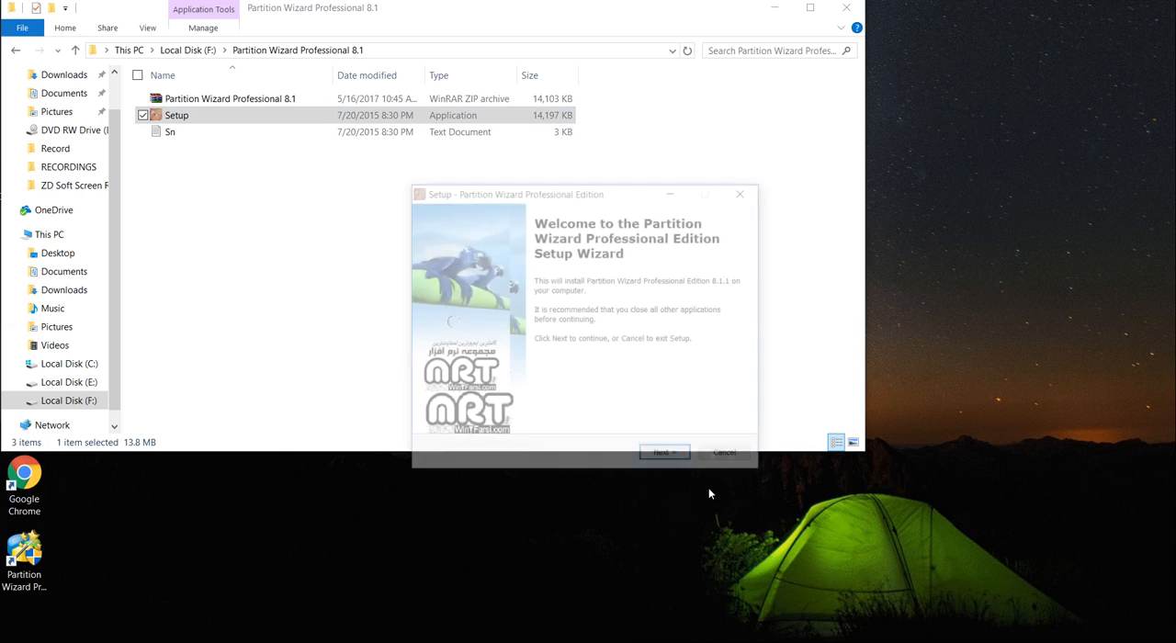
click(663, 451)
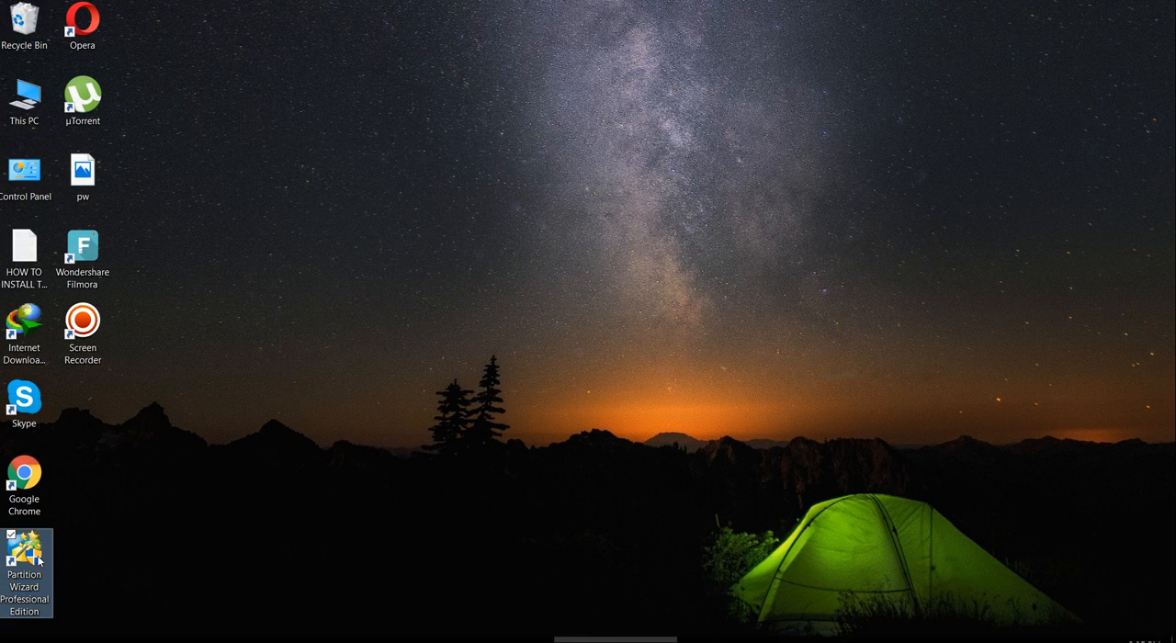
Step: Launch Partition Wizard from the desktop shortcut and select the 667.83 GB F: partition
double_click(24, 552)
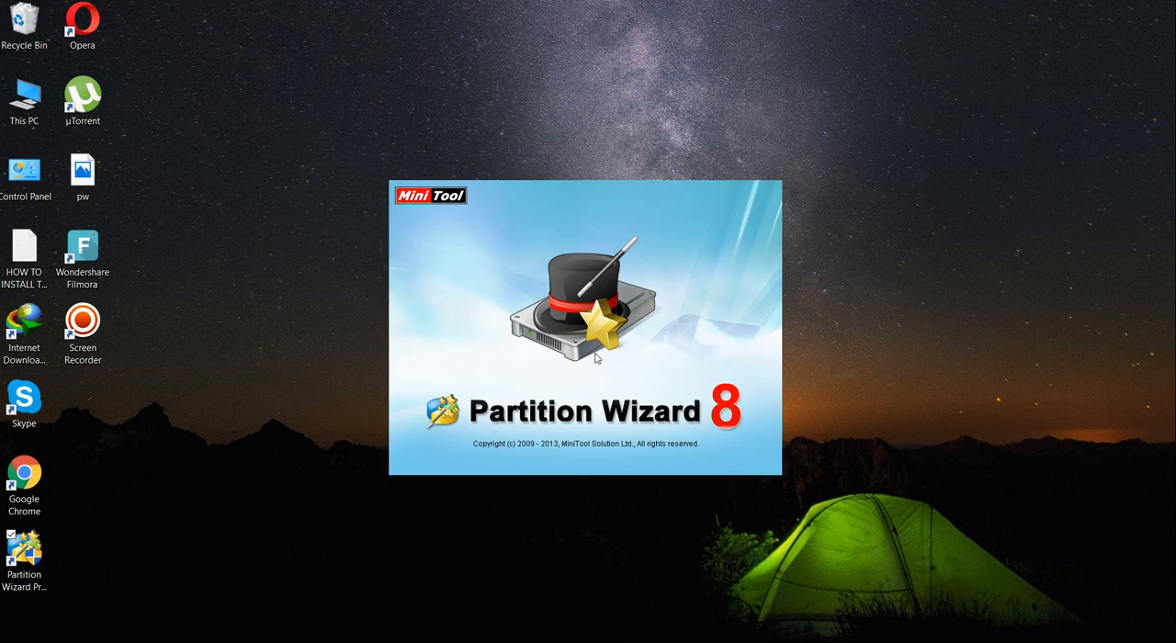
mouse_move(460, 320)
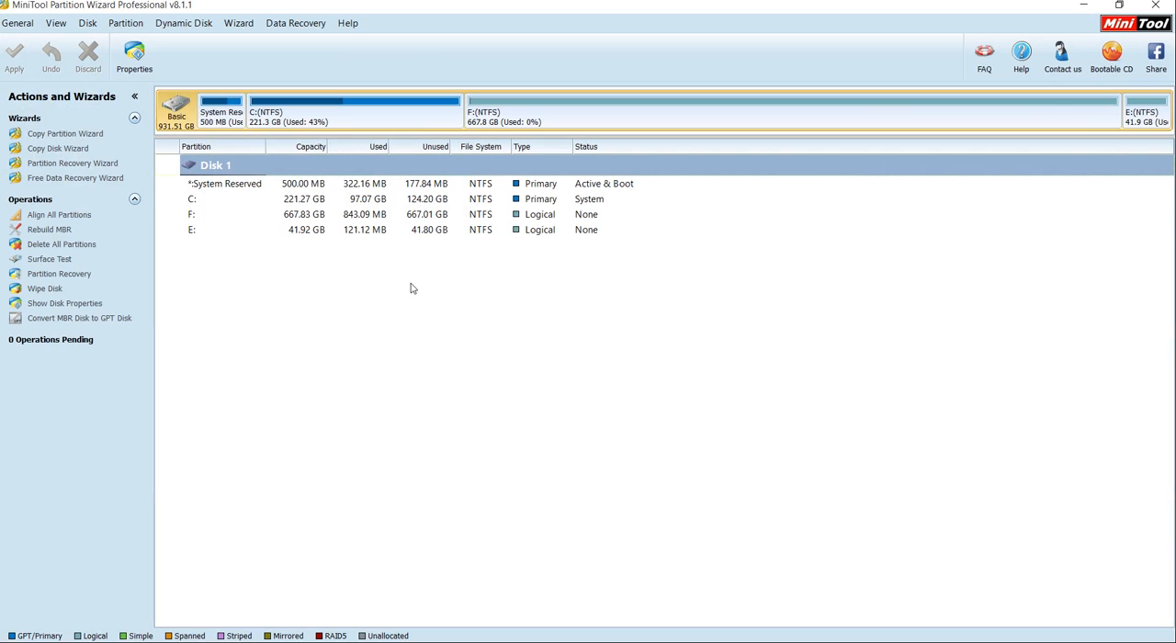
click(225, 183)
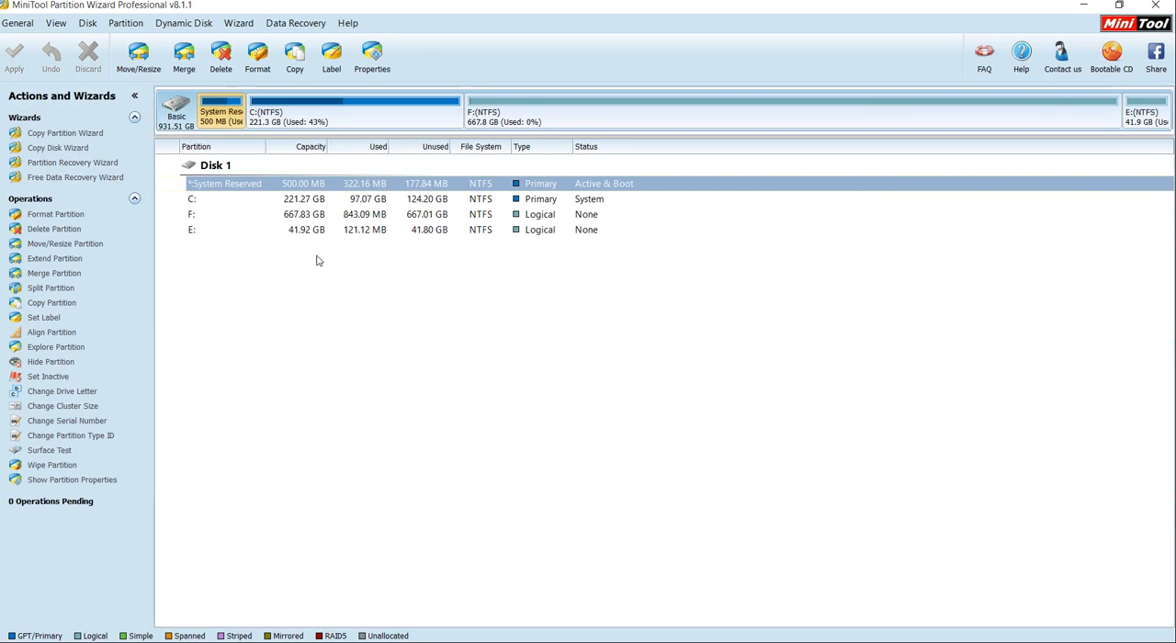
mouse_move(386, 278)
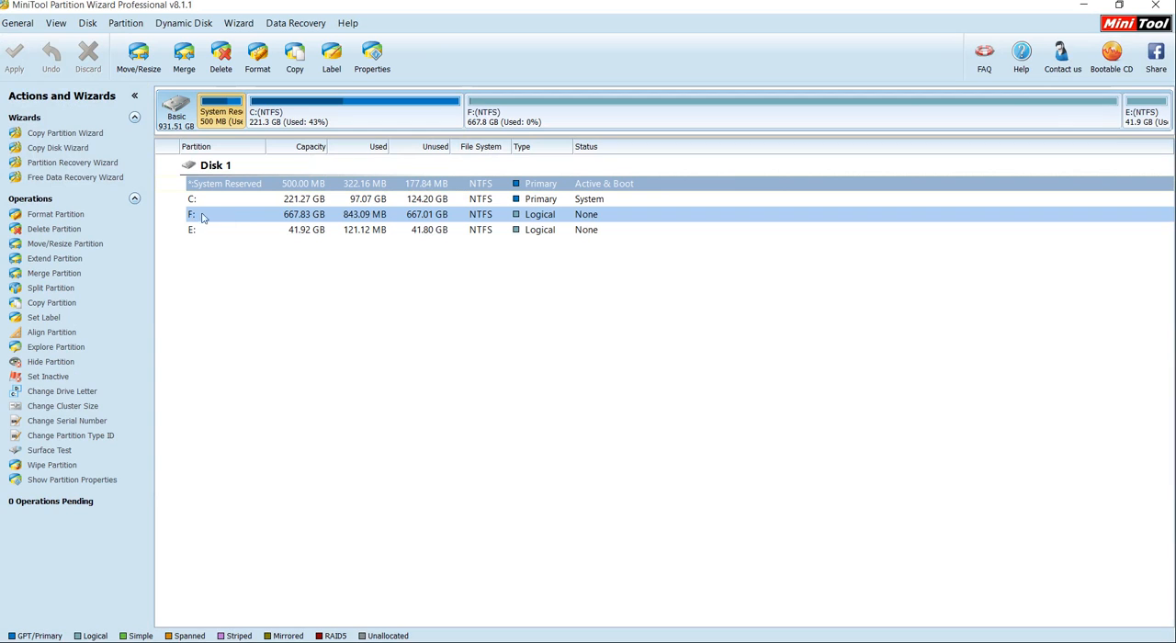
click(303, 214)
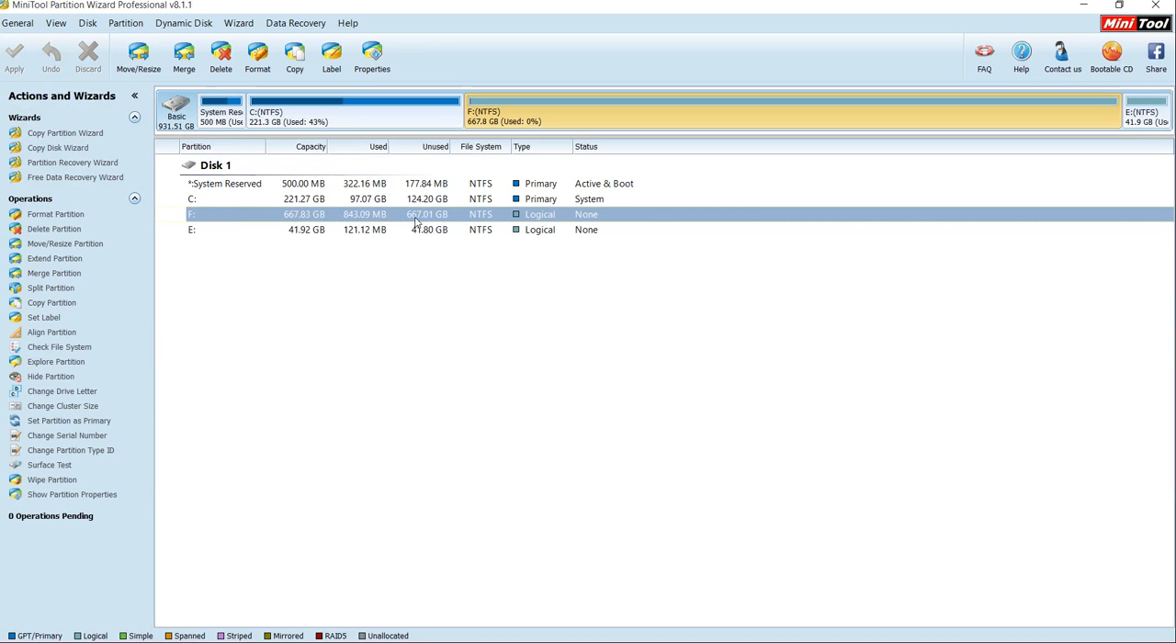
mouse_move(422, 224)
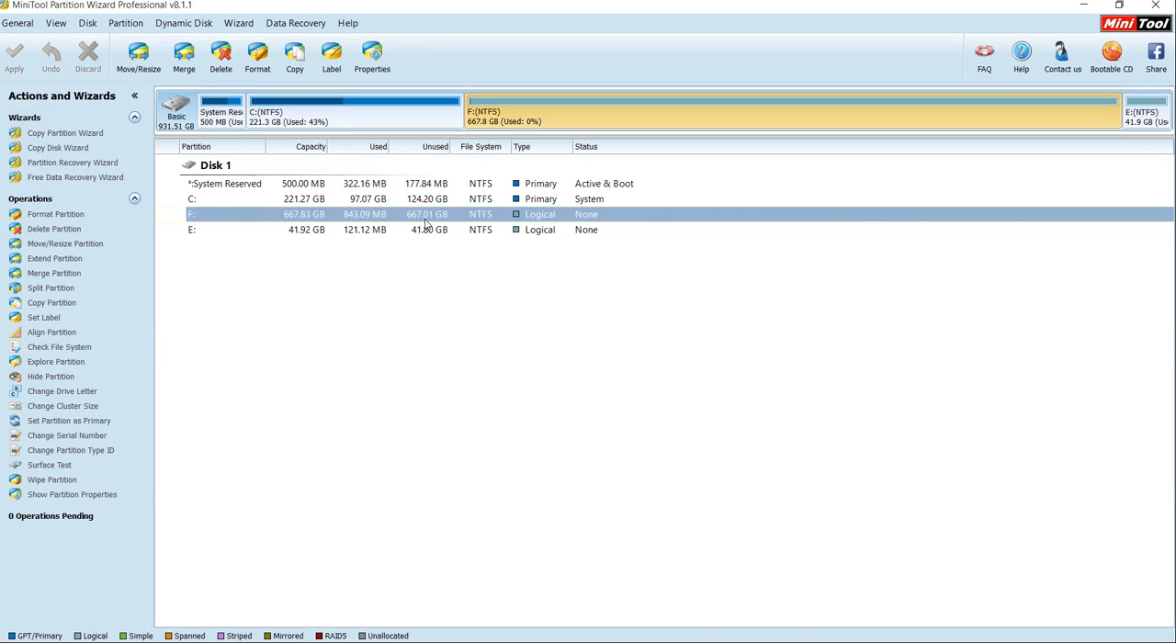
mouse_move(402, 221)
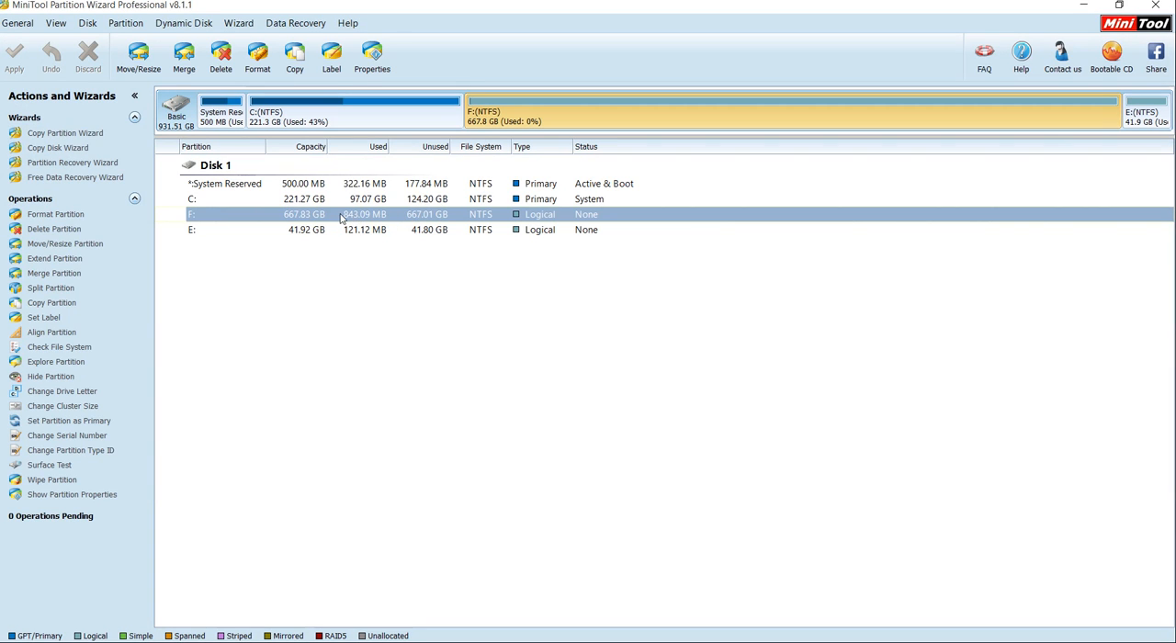
mouse_move(453, 218)
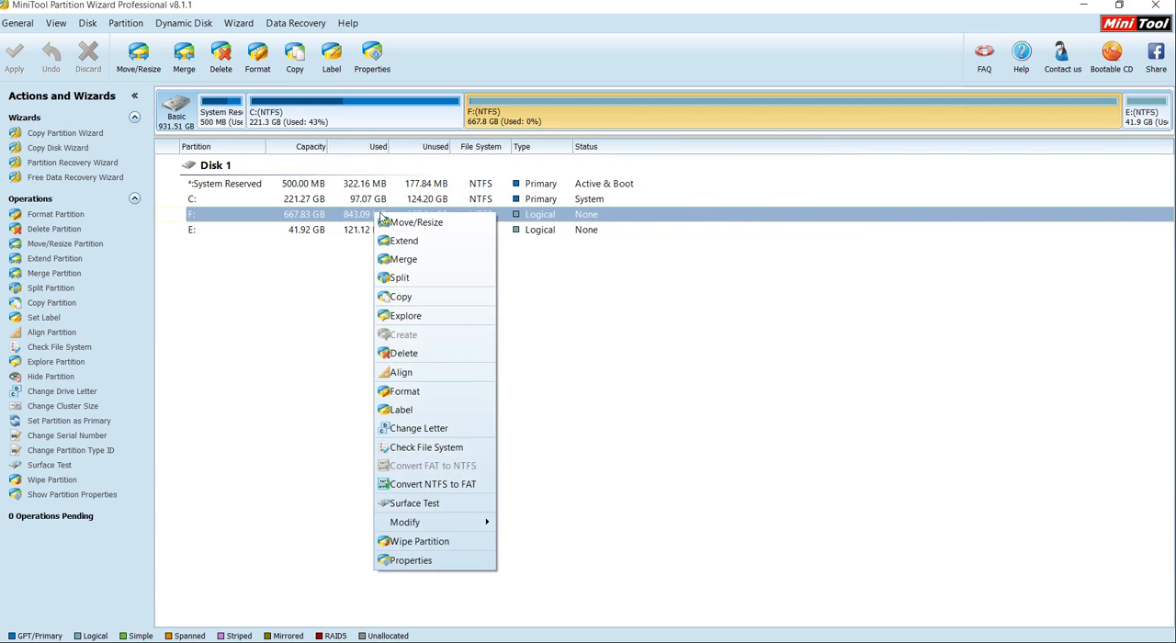
mouse_move(397, 277)
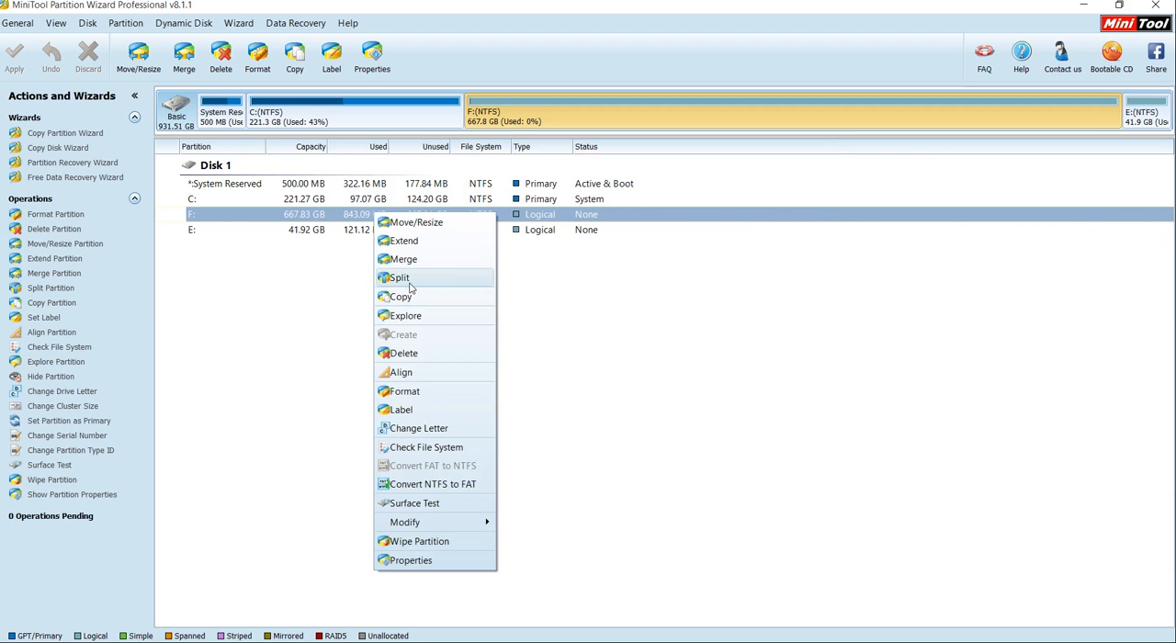
Step: Split F: by dragging the divider so G: is 138.15 GB and F: is 529.68 GB
click(400, 278)
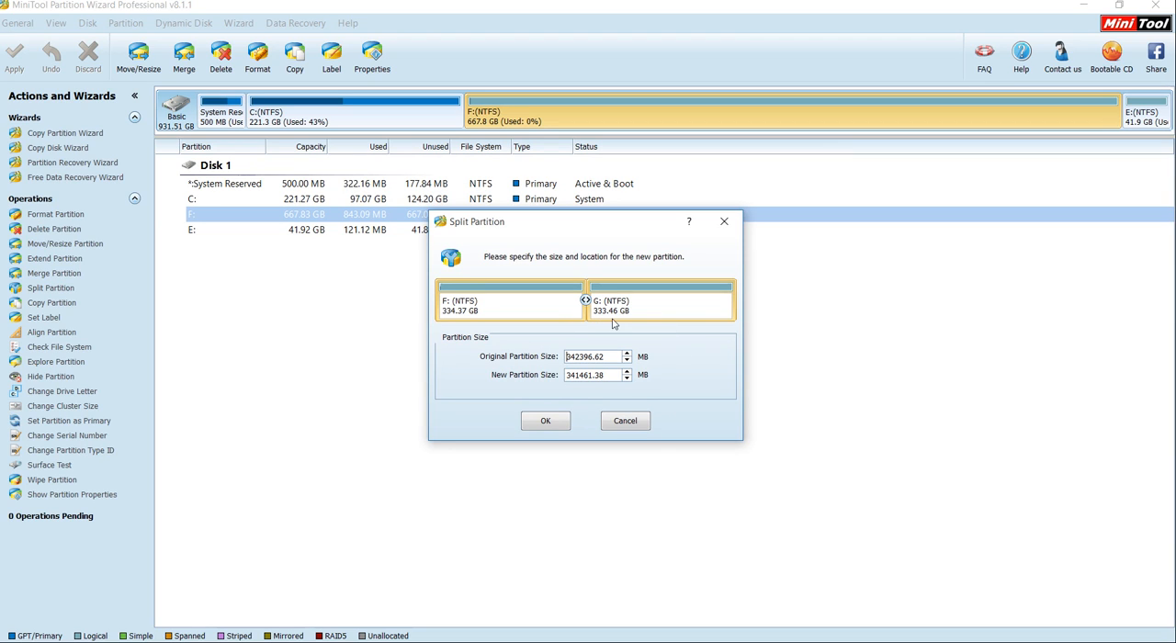
click(595, 374)
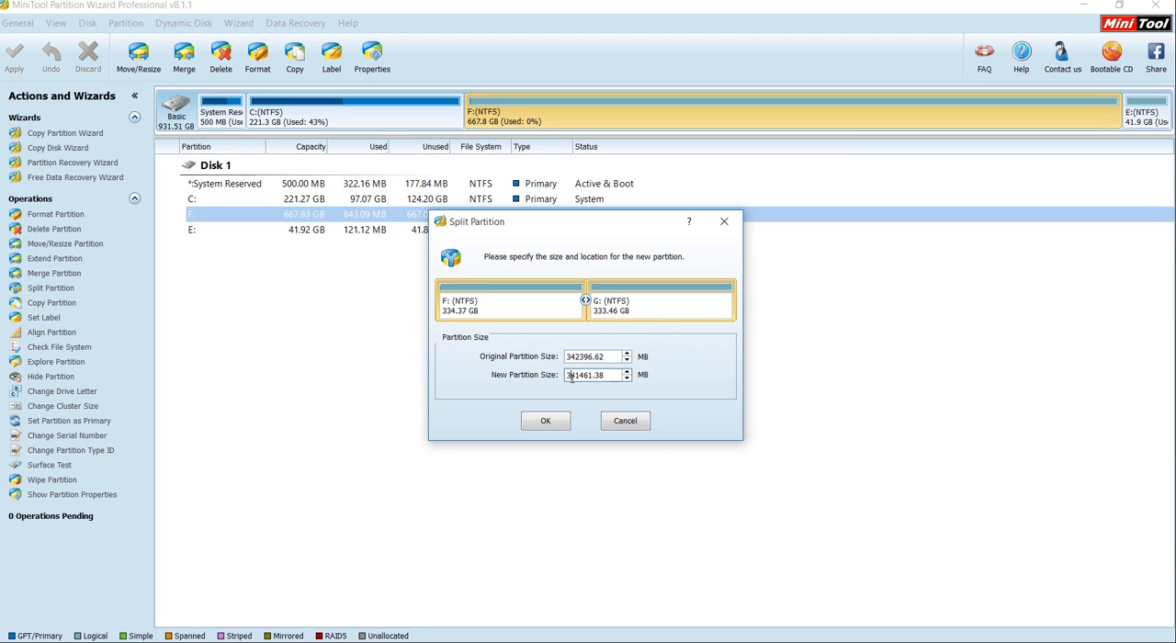
drag(585, 299, 674, 298)
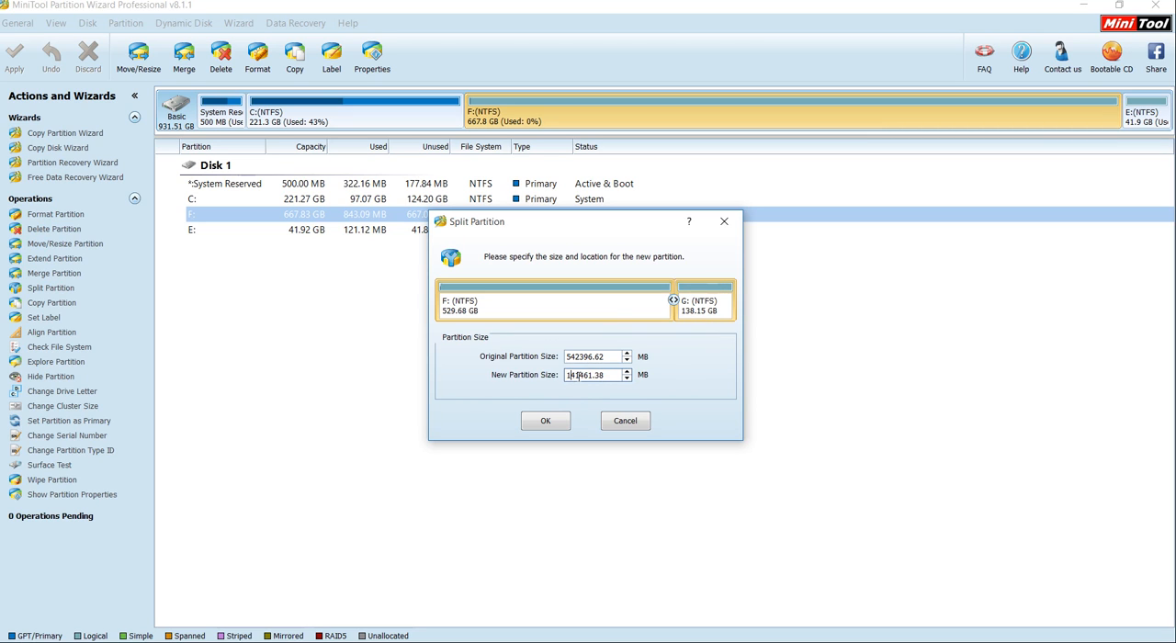
click(545, 420)
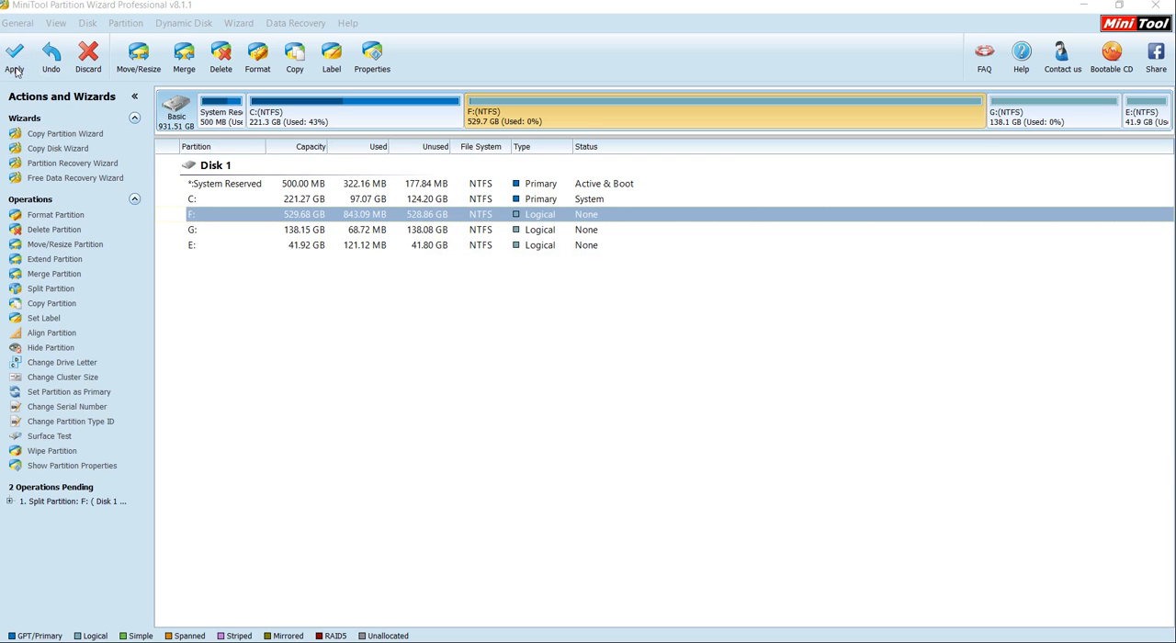
Step: Apply the queued split and let the partition update run
click(14, 57)
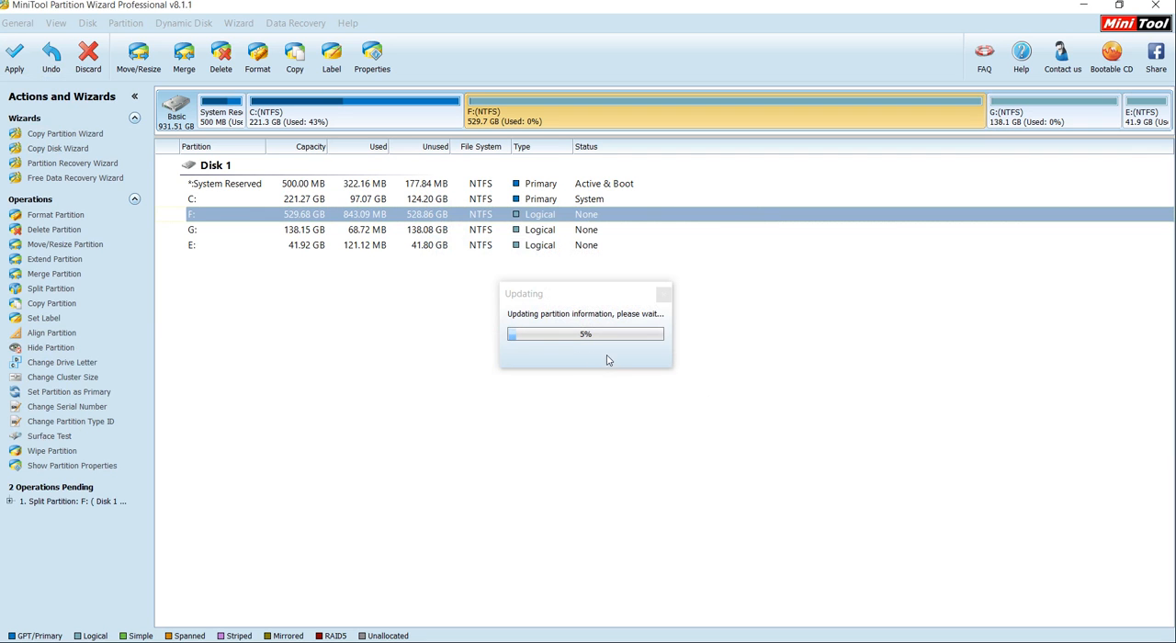
click(15, 57)
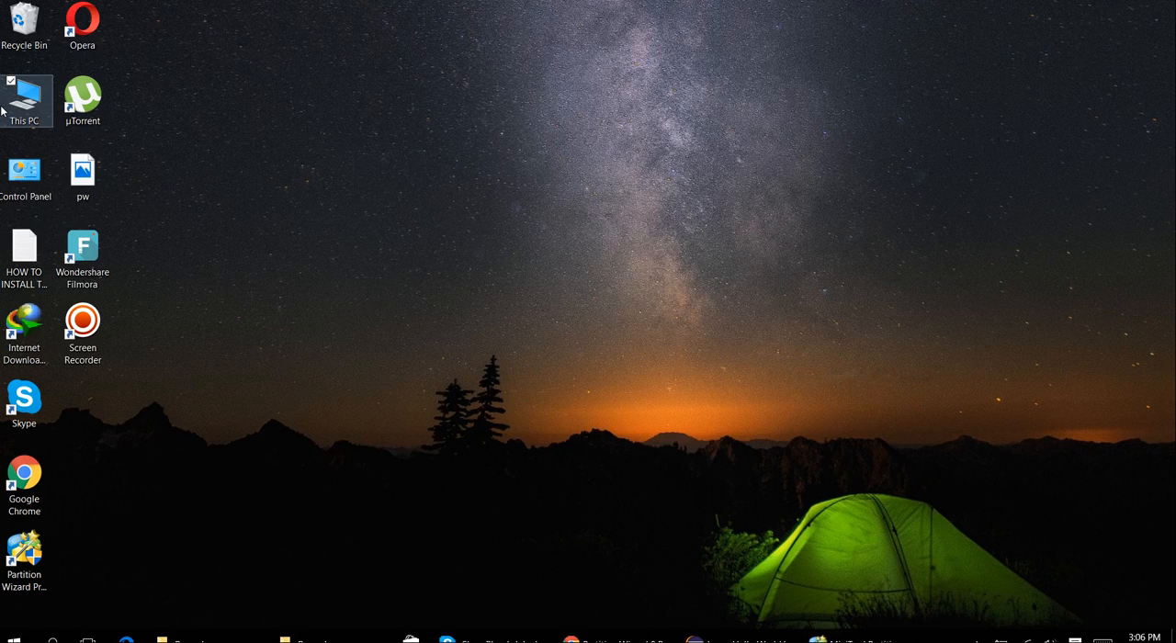
Step: Check in This PC that Local Disk F: (529 GB) and new G: (138 GB) appear
double_click(26, 96)
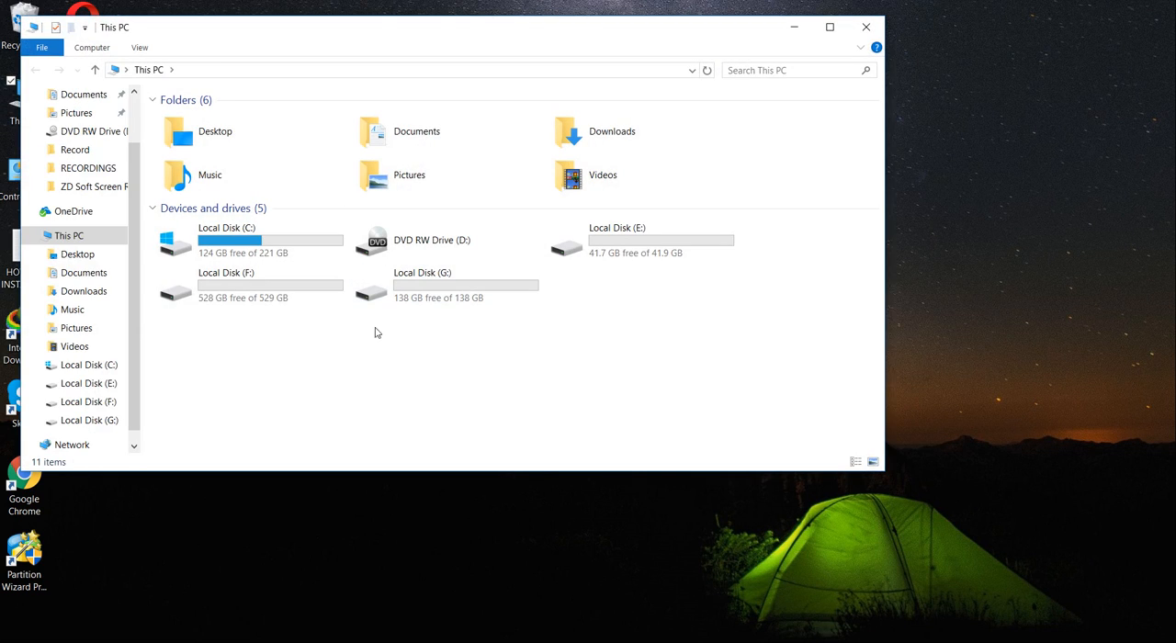
mouse_move(219, 324)
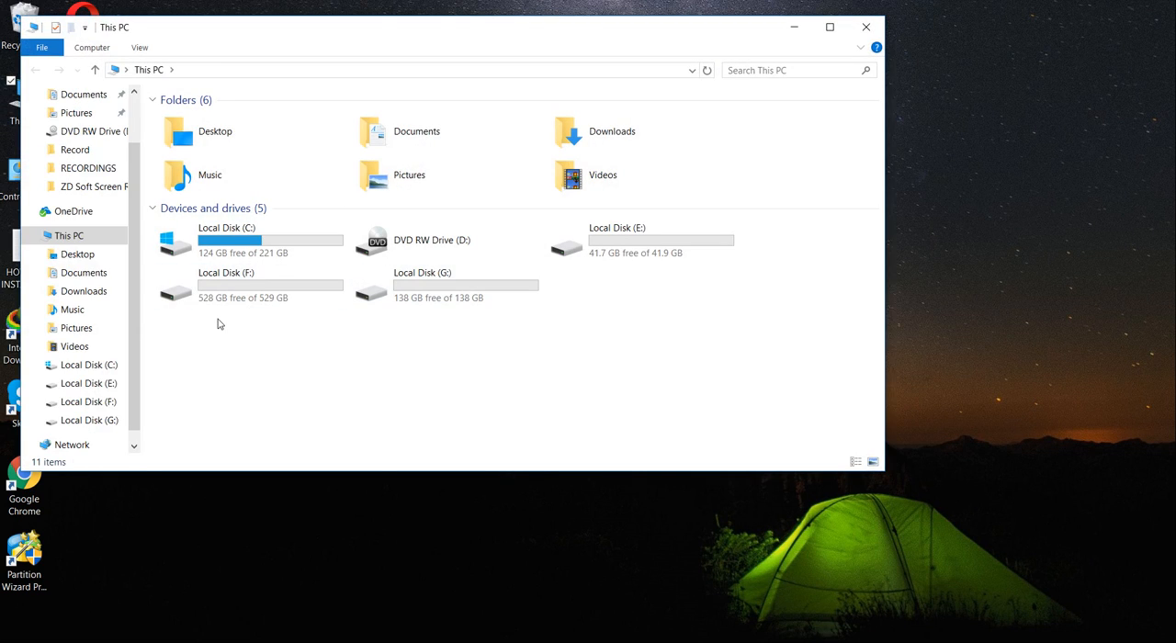
mouse_move(298, 308)
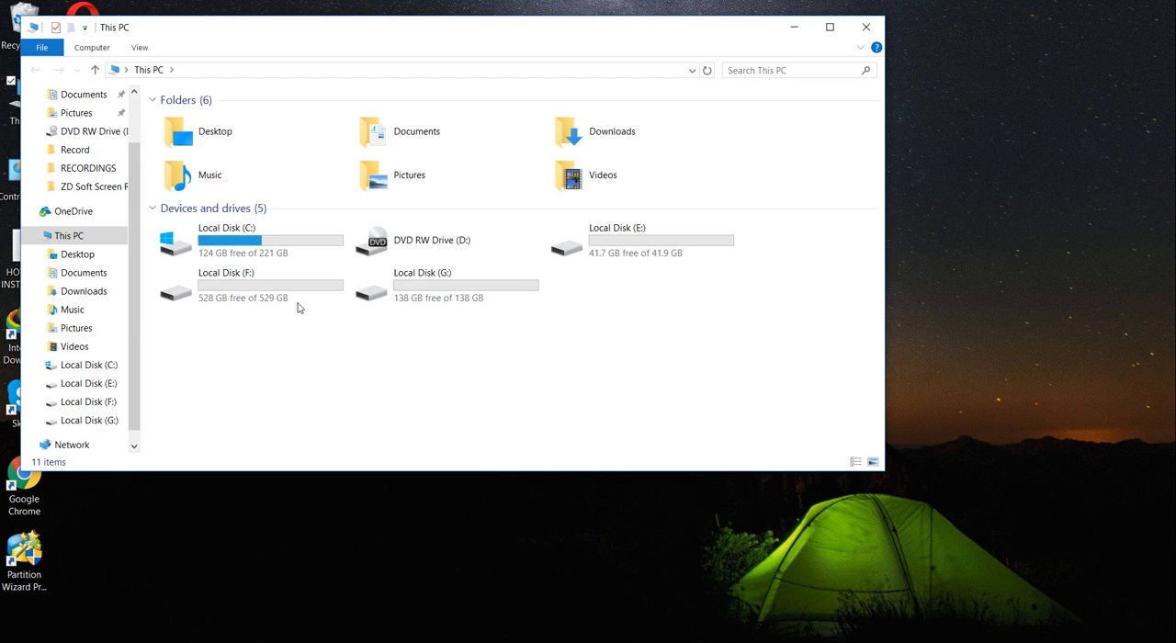
mouse_move(518, 324)
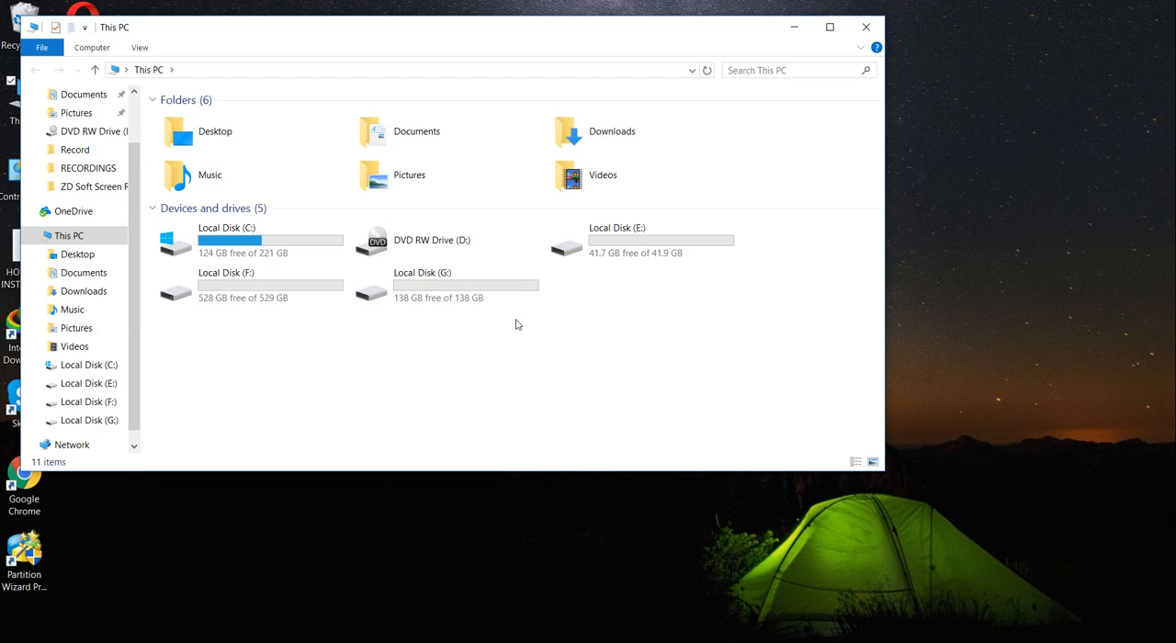
click(445, 284)
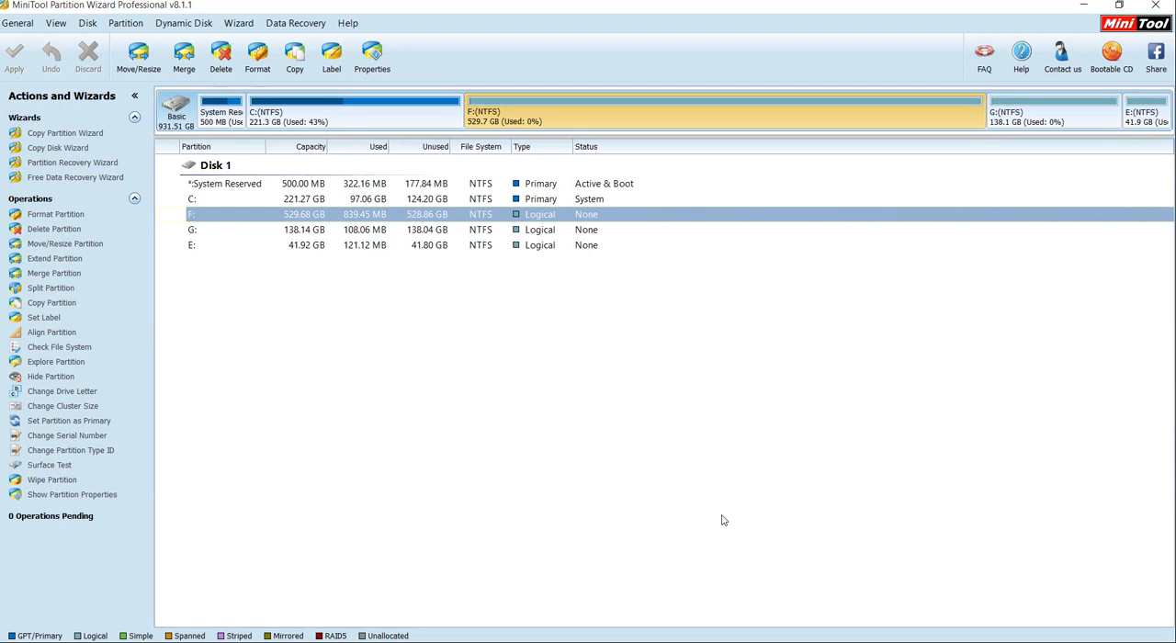
click(303, 198)
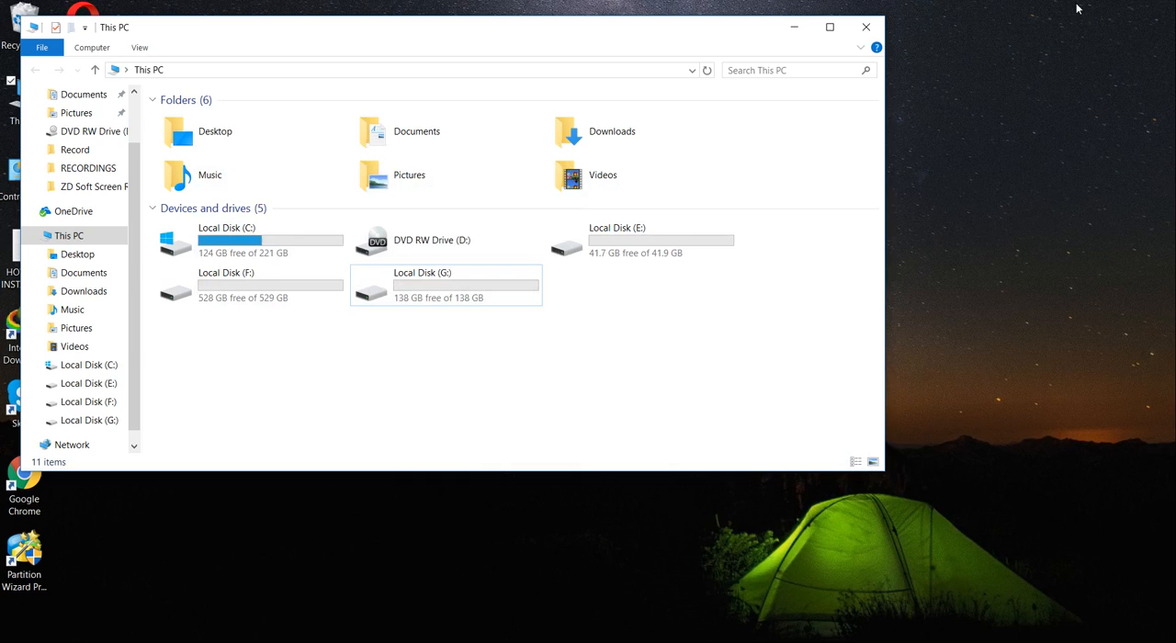
mouse_move(722, 280)
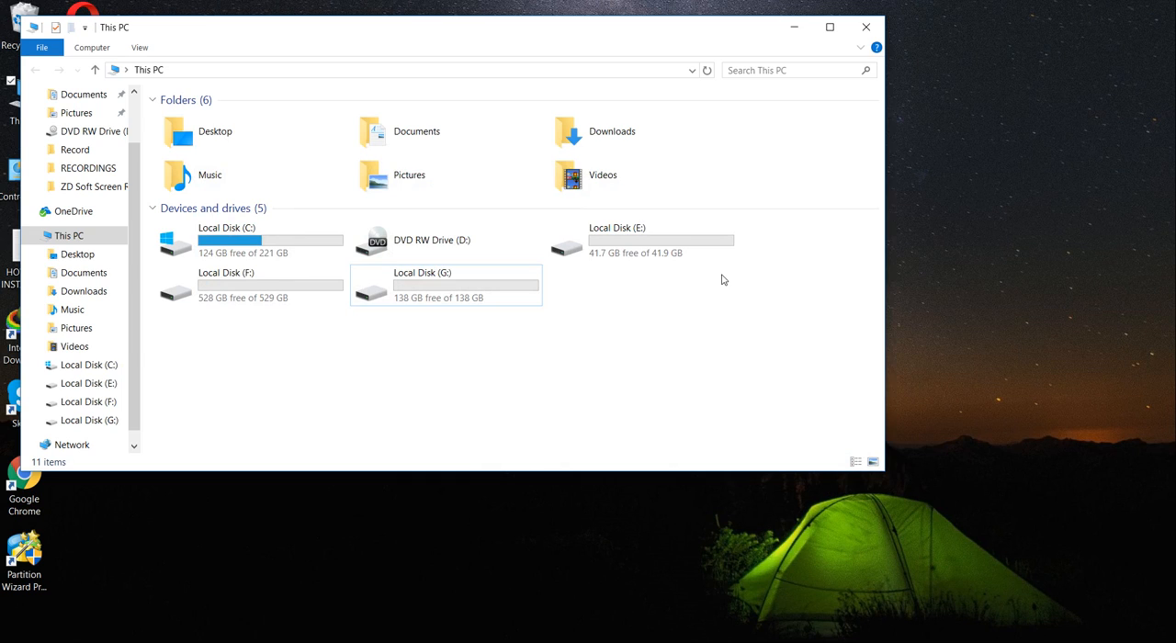
mouse_move(606, 320)
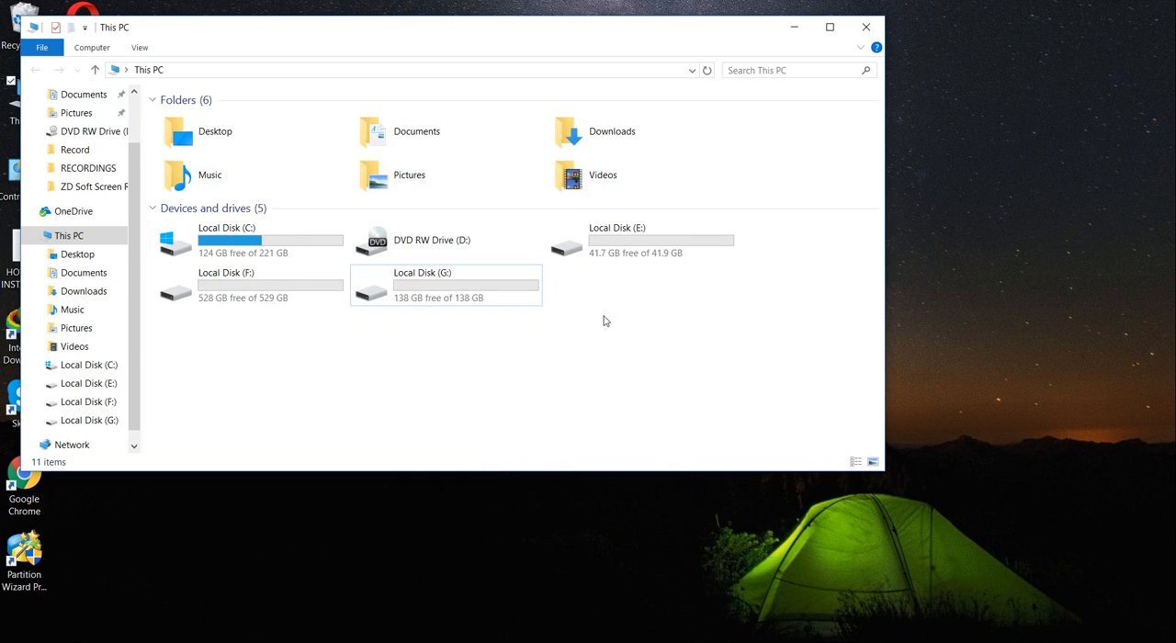
mouse_move(432, 327)
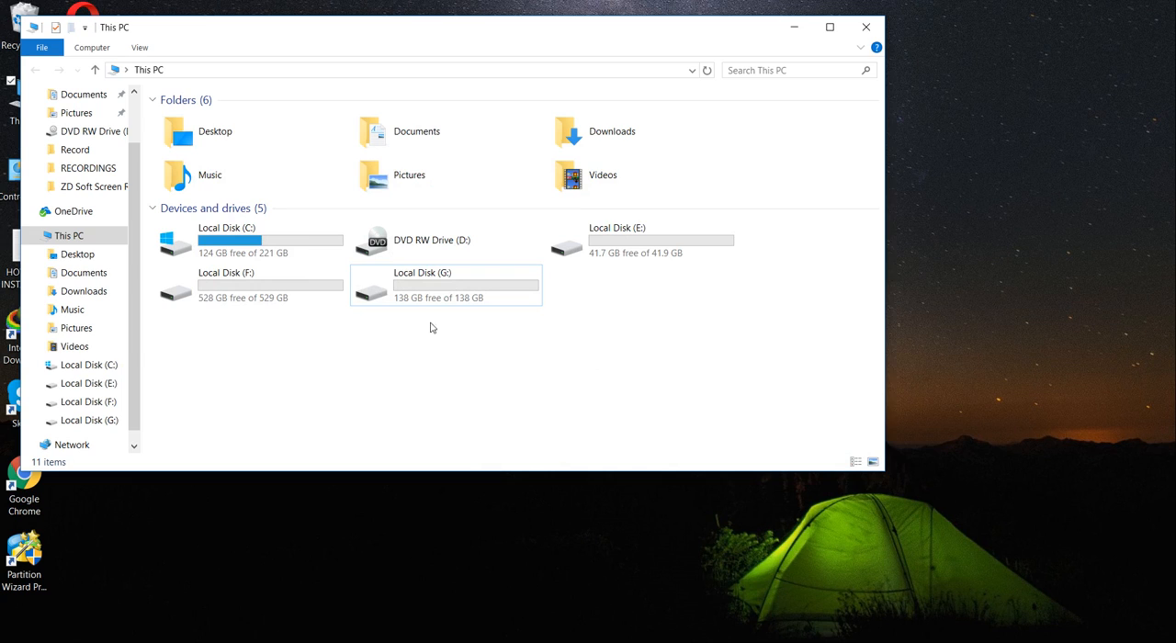
mouse_move(433, 321)
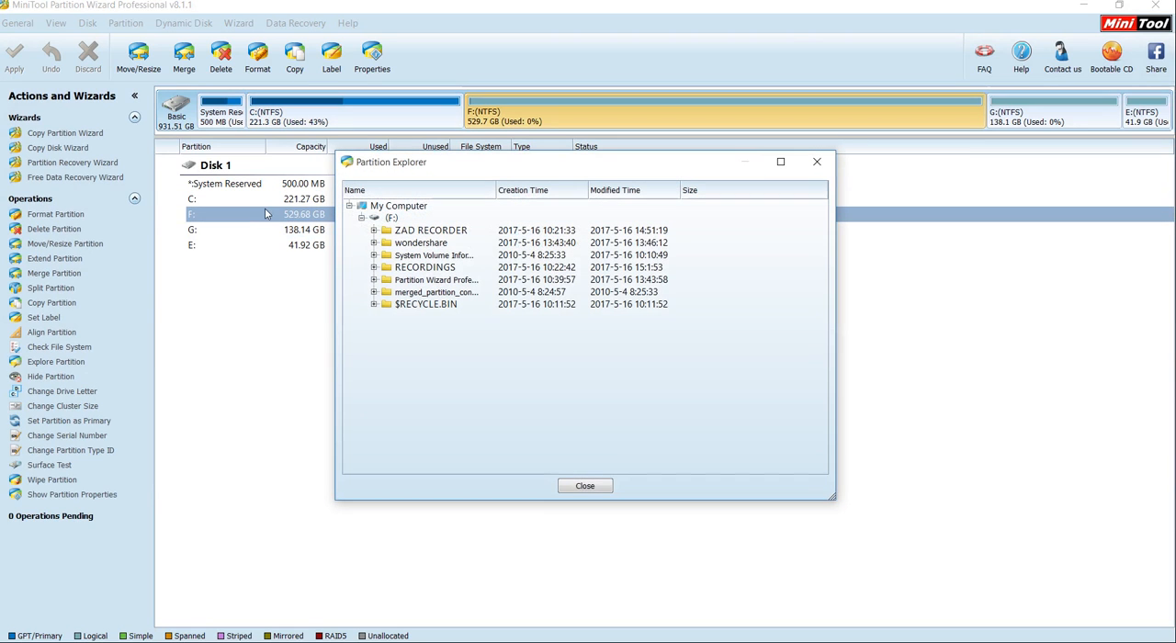
Step: Close the F: contents preview and begin merging F: with a neighbouring partition
click(585, 485)
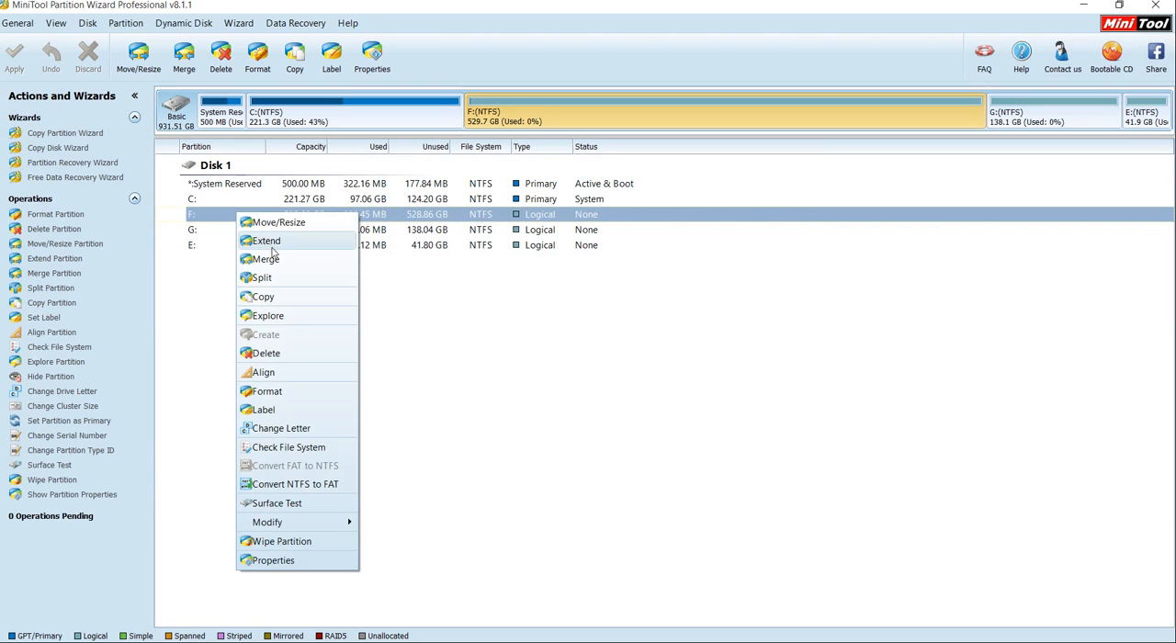
click(265, 258)
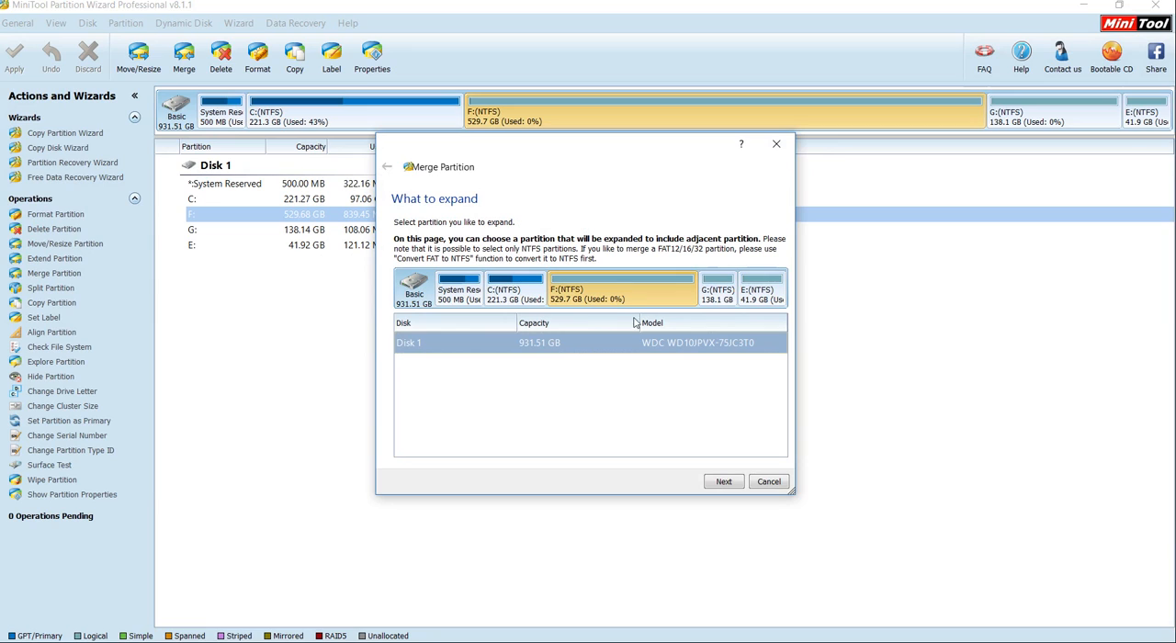
mouse_move(555, 314)
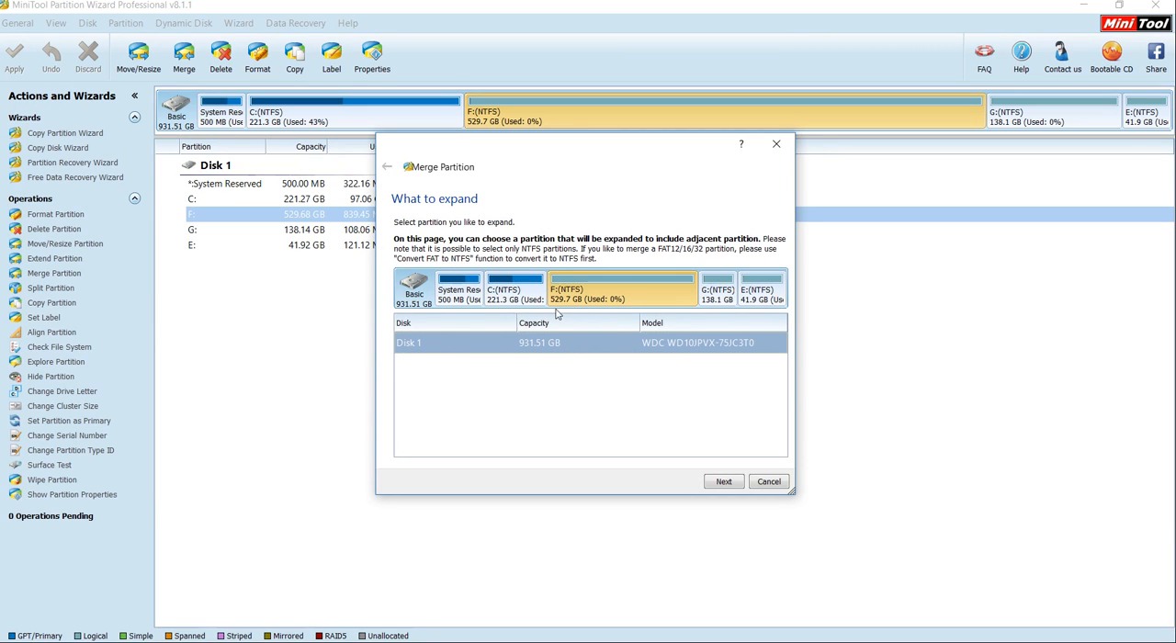
mouse_move(572, 311)
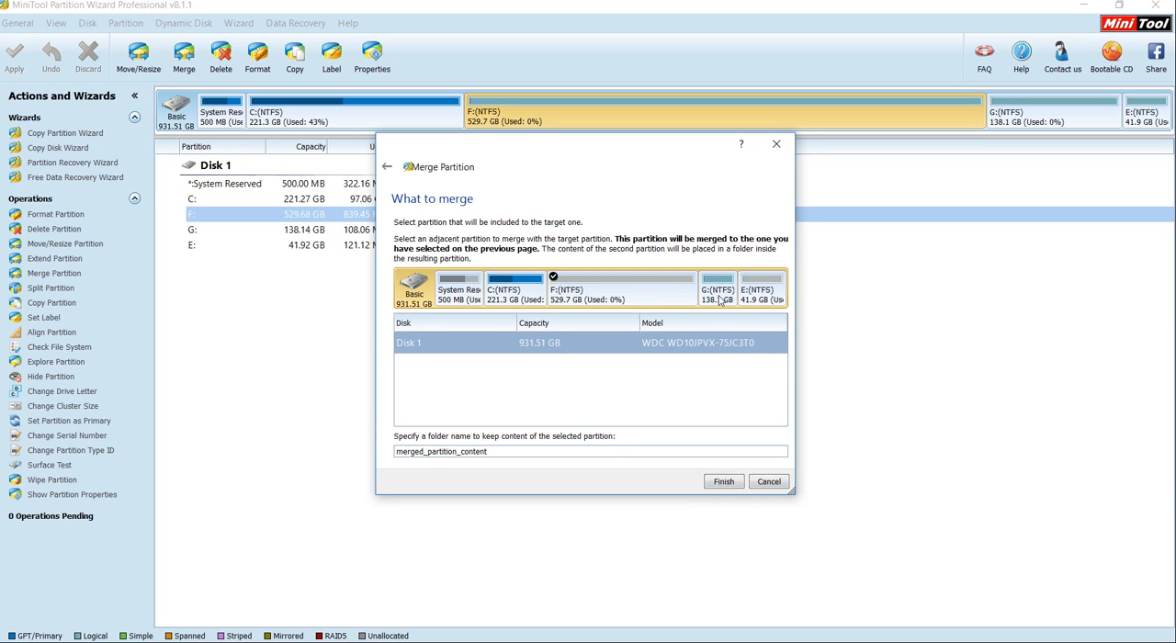
Step: Merge G: into F:, renaming the rejected folder to 'new', giving F: 667.83 GB
click(717, 290)
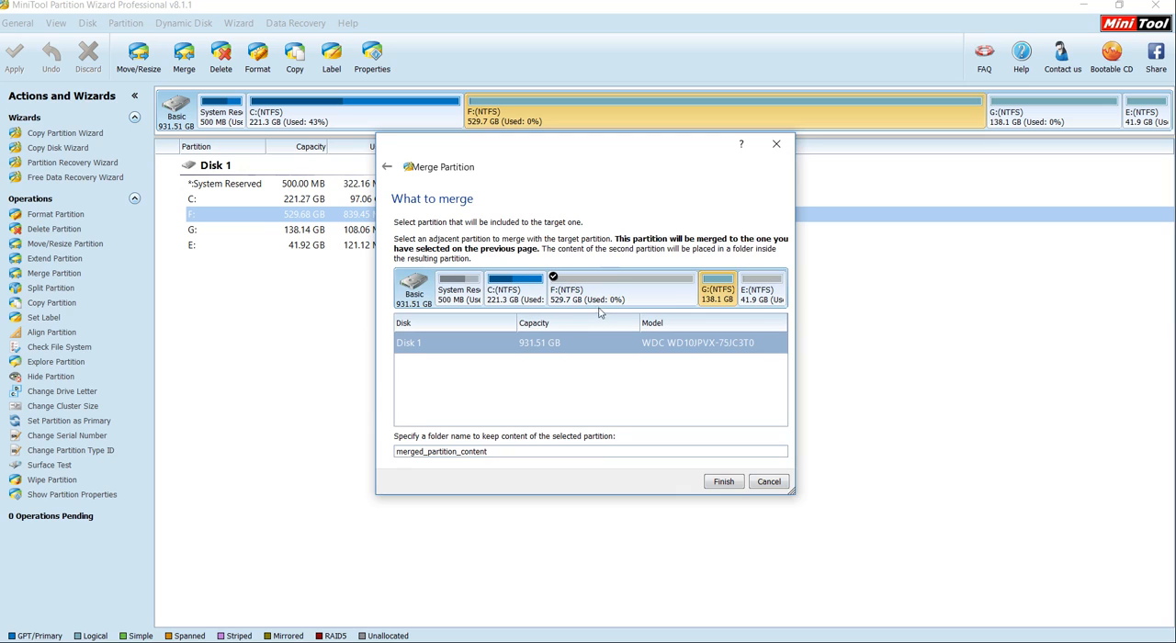
mouse_move(740, 296)
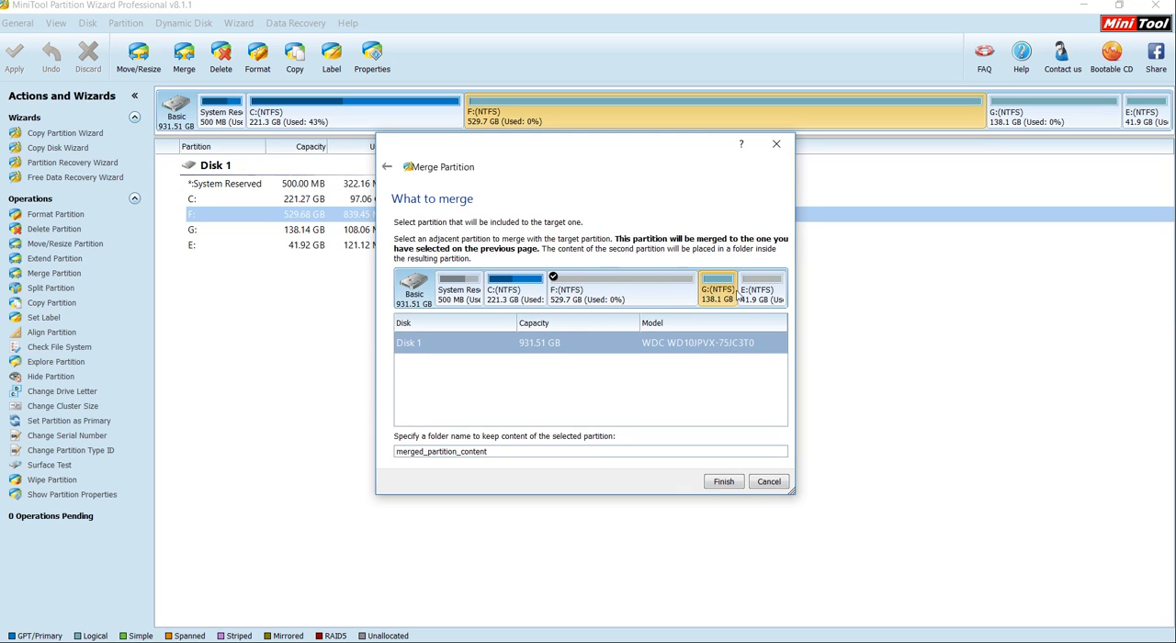
mouse_move(733, 296)
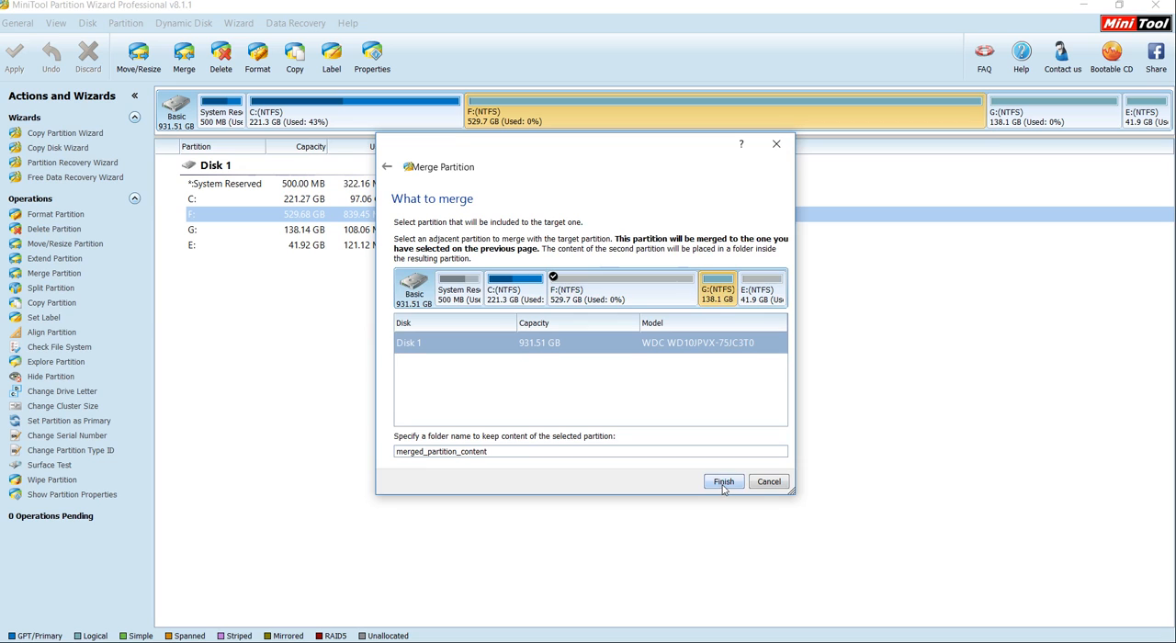
click(723, 482)
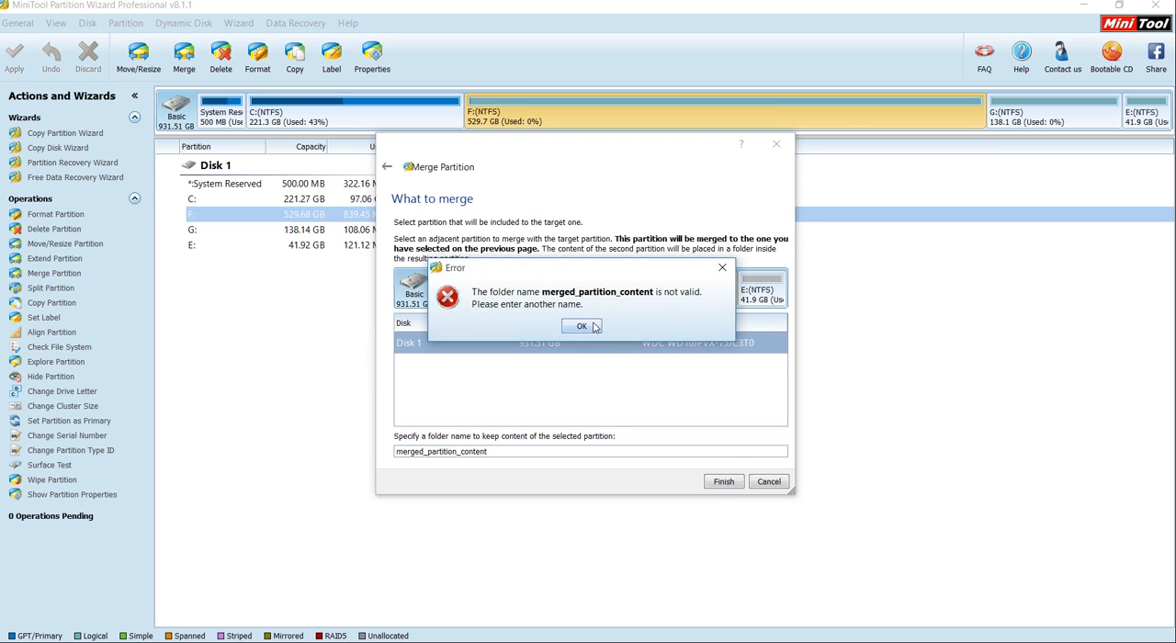
click(582, 326)
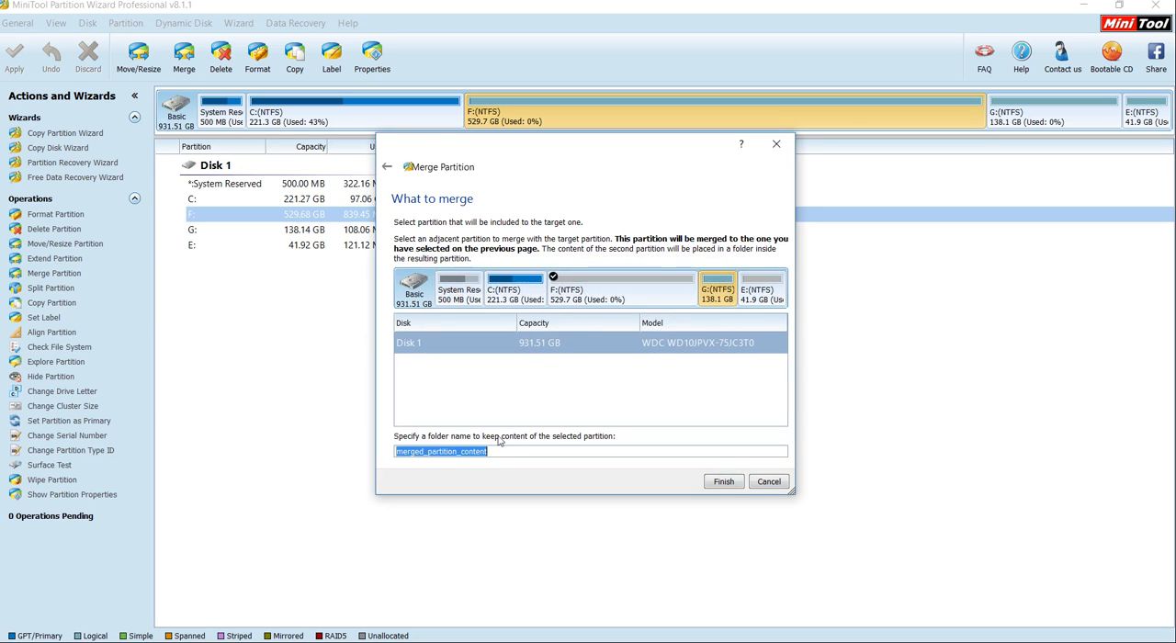
text(n)
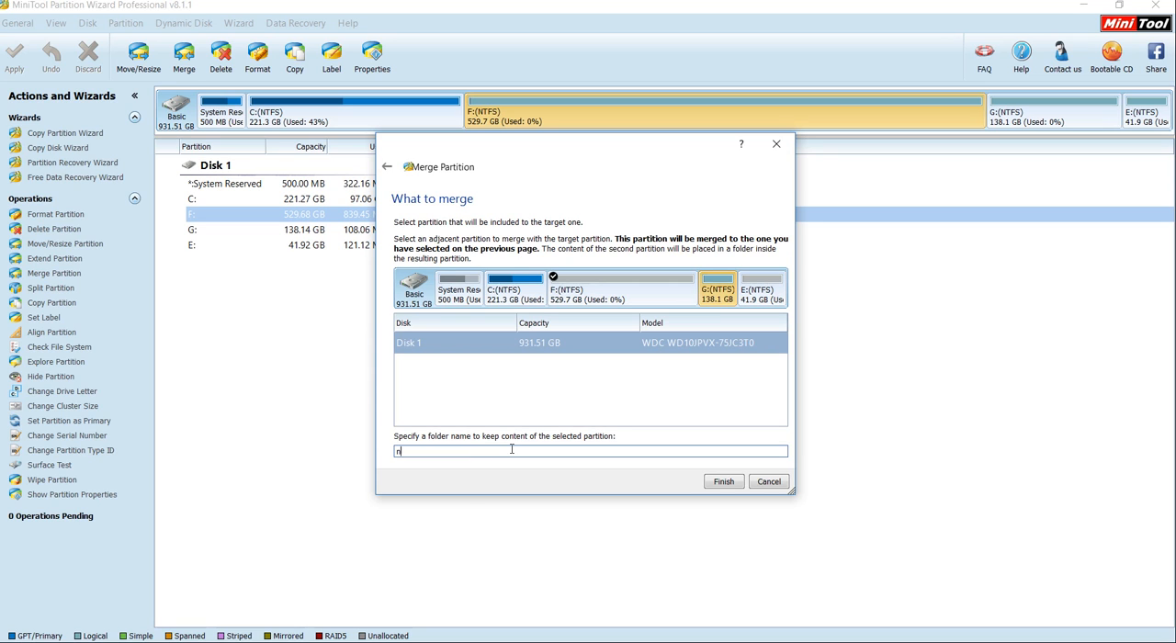
text(ew)
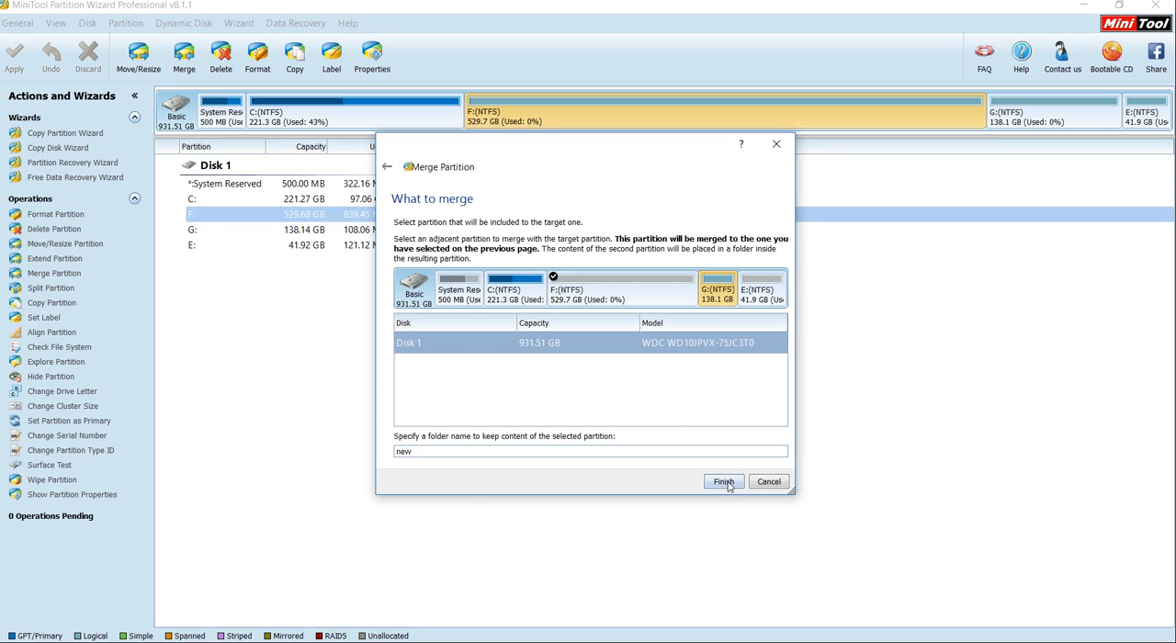
click(723, 482)
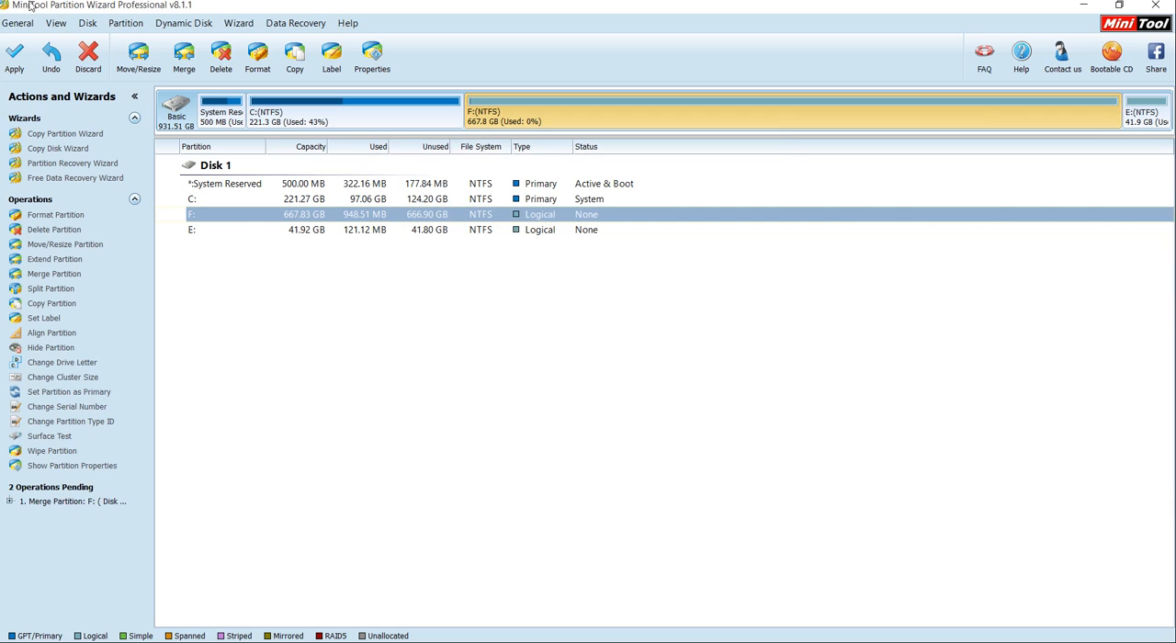
Step: Apply the queued merge, confirm Yes, and acknowledge the success message
click(13, 57)
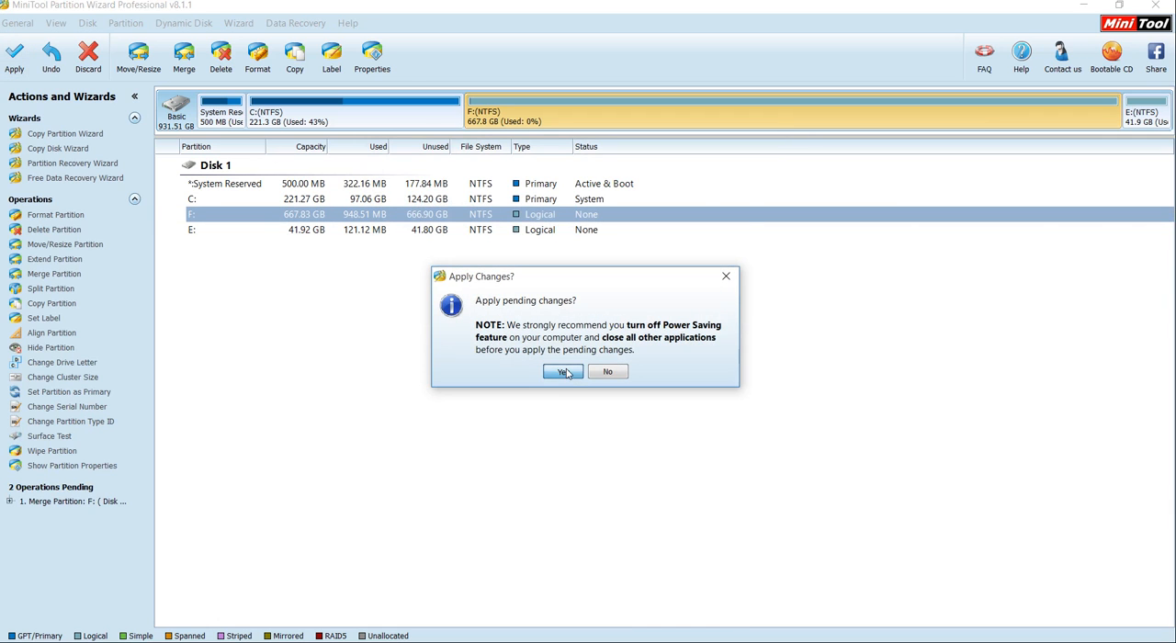
click(561, 371)
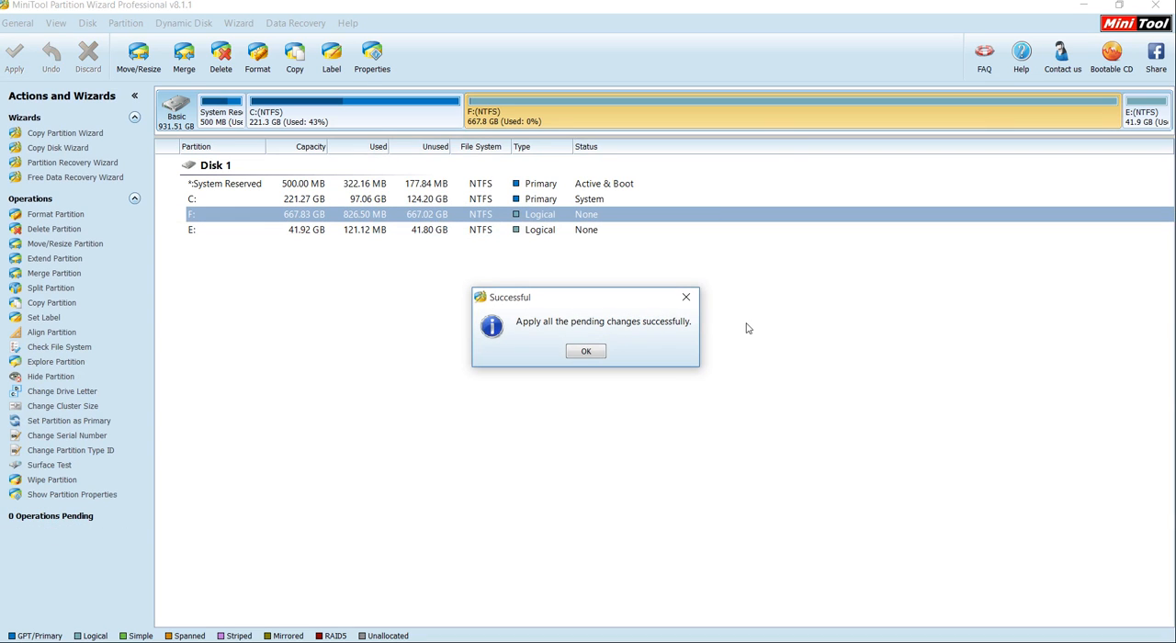
click(585, 351)
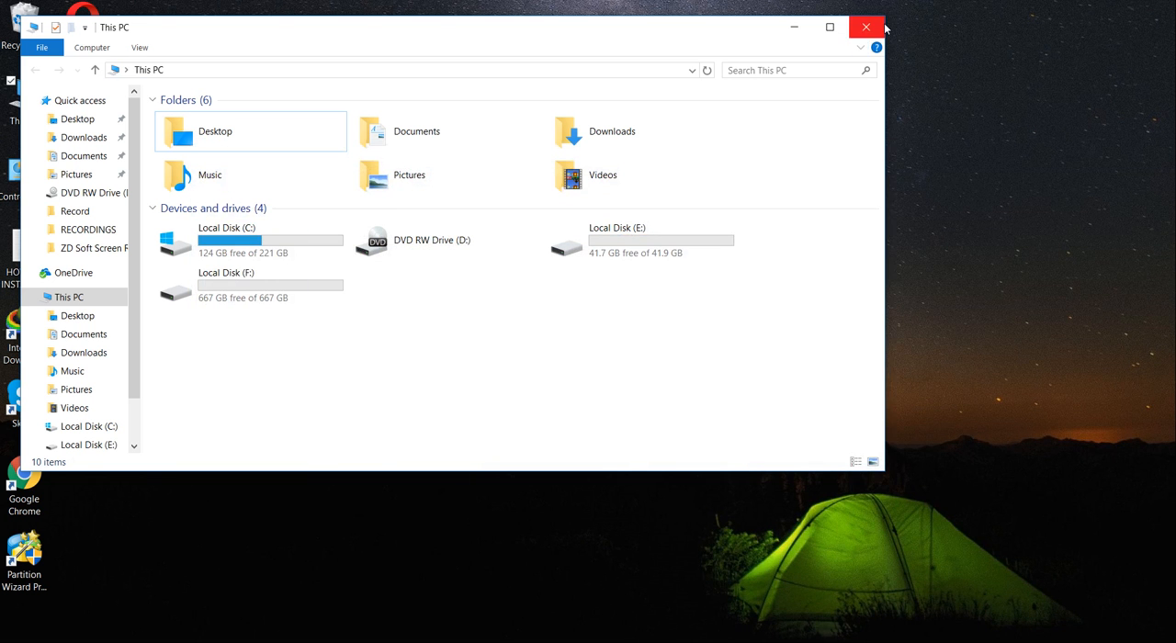
Step: Close the This PC window and show the taskbar's hidden background-app icons
click(865, 26)
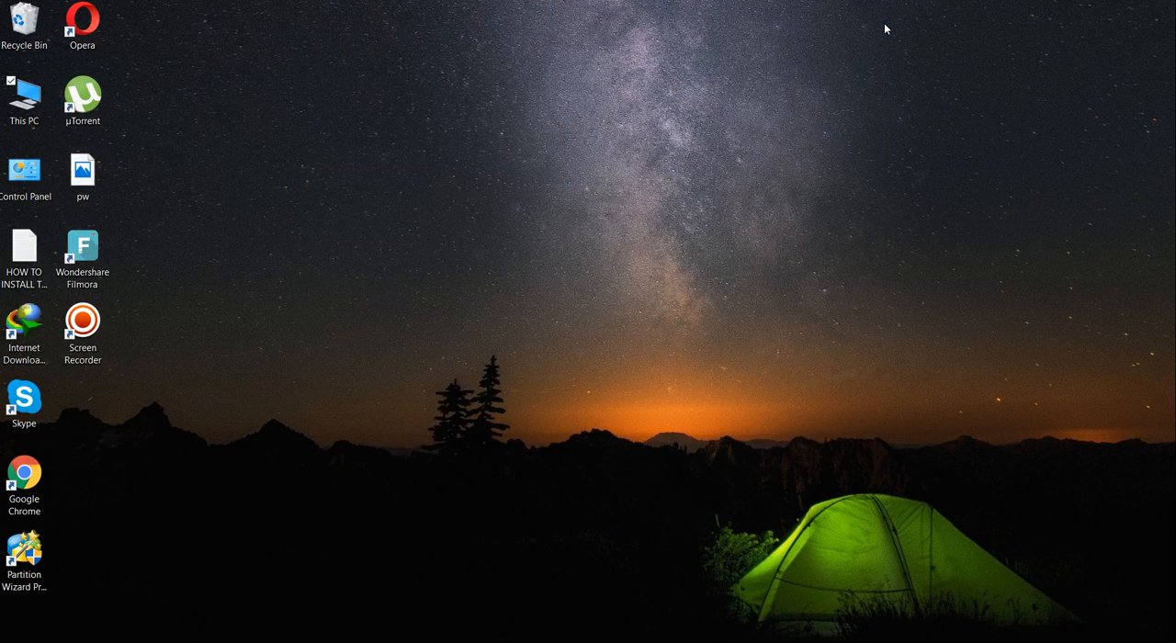
mouse_move(657, 395)
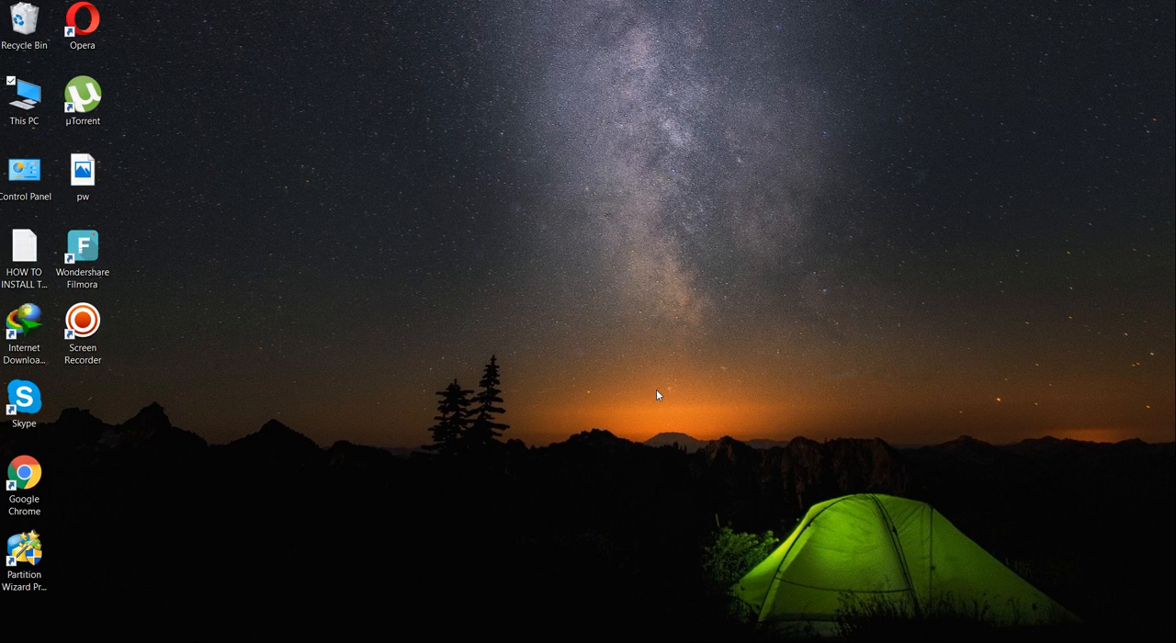
mouse_move(463, 386)
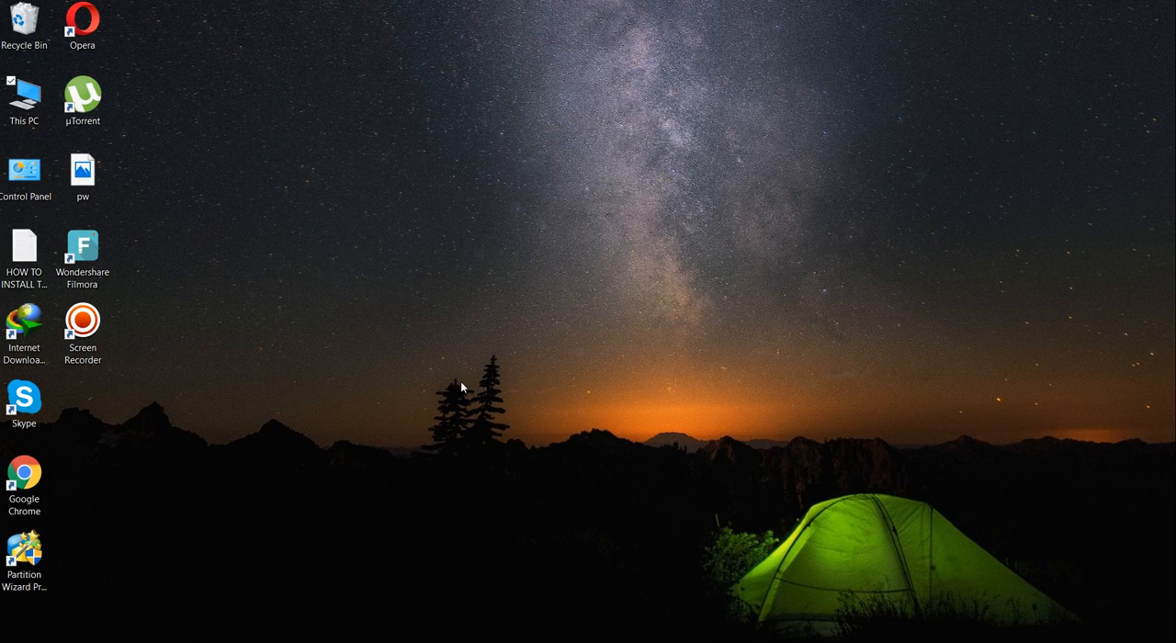
mouse_move(699, 462)
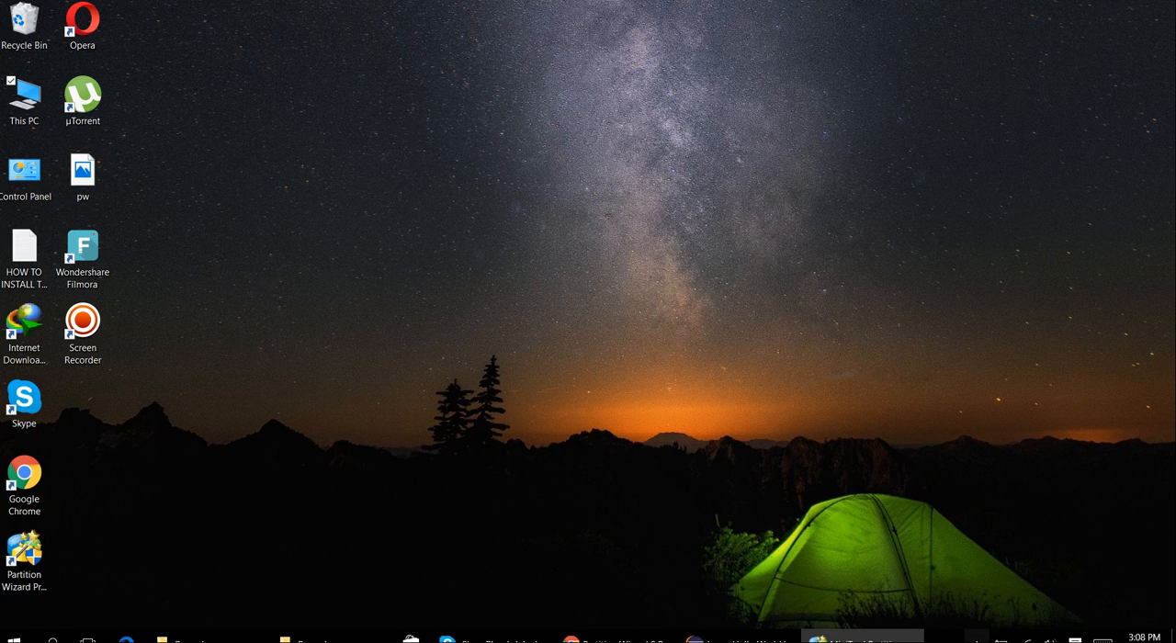
click(985, 639)
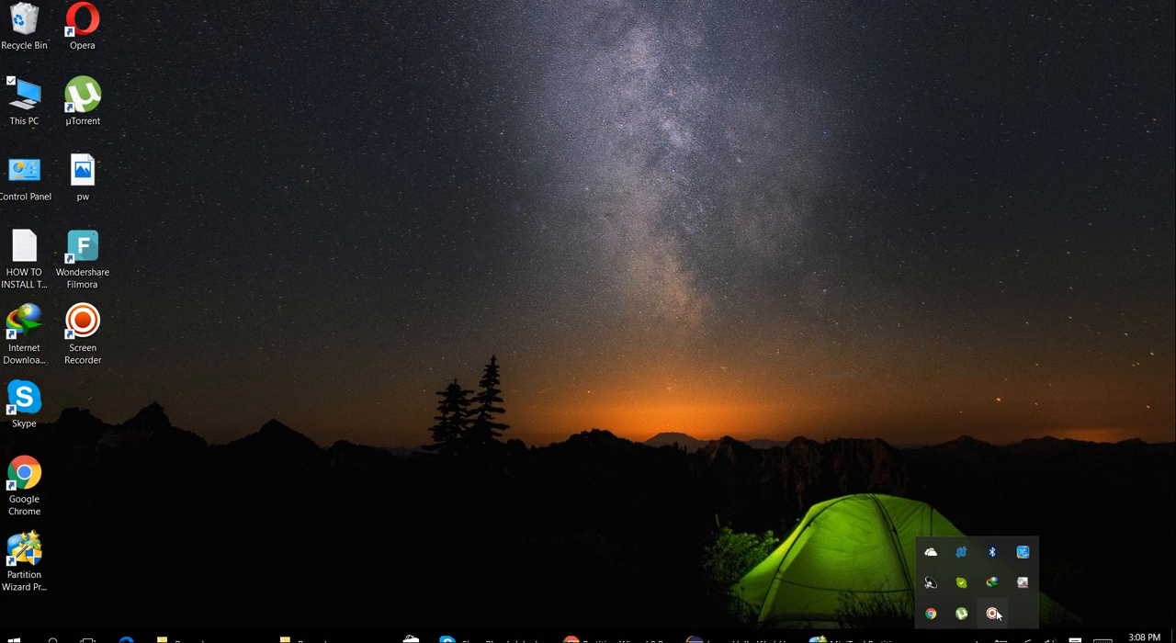